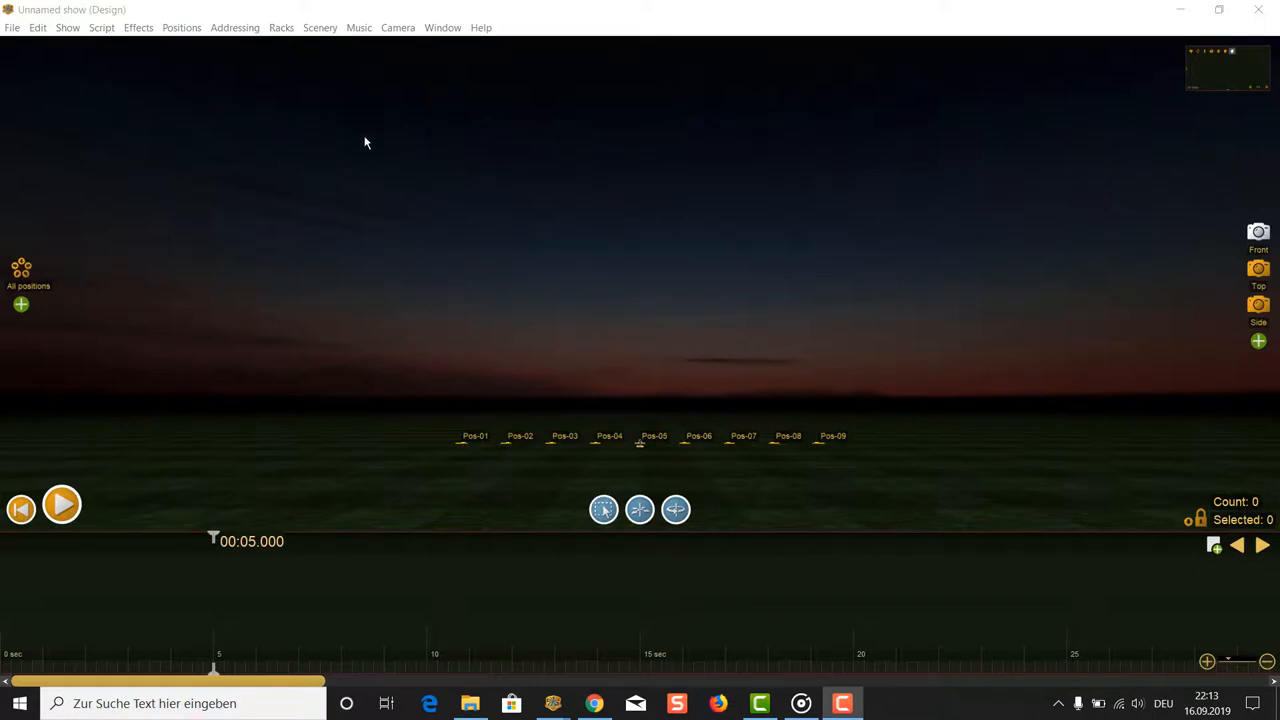
pyautogui.moveTo(390, 104)
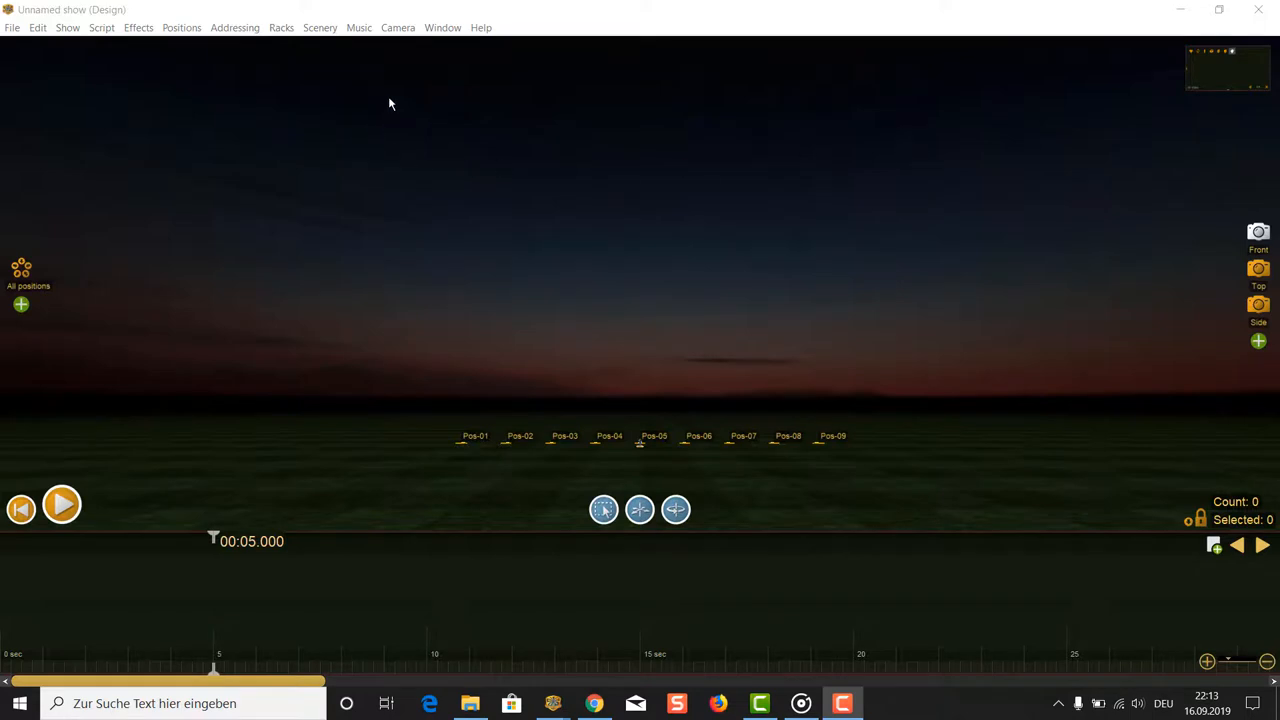
pyautogui.moveTo(402, 81)
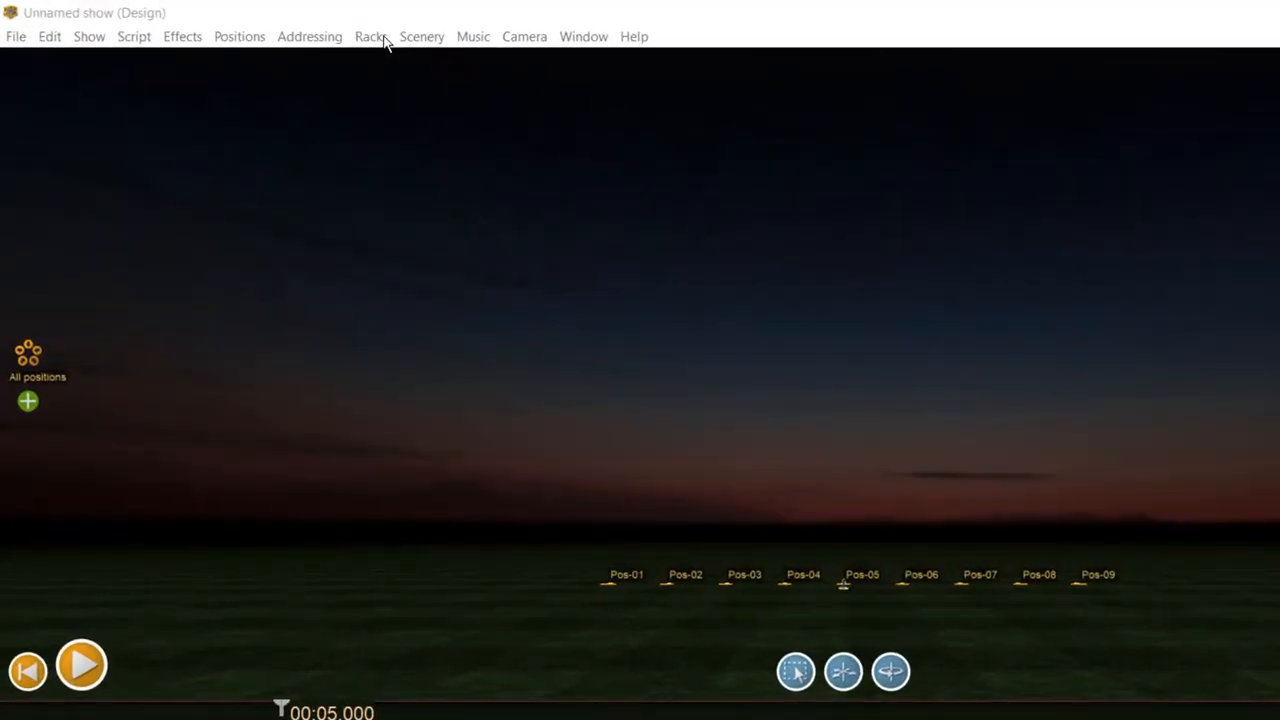
# Create a new rack as a single-shot rack with fully adjustable tube angles and 7 rows.
pyautogui.click(370, 37)
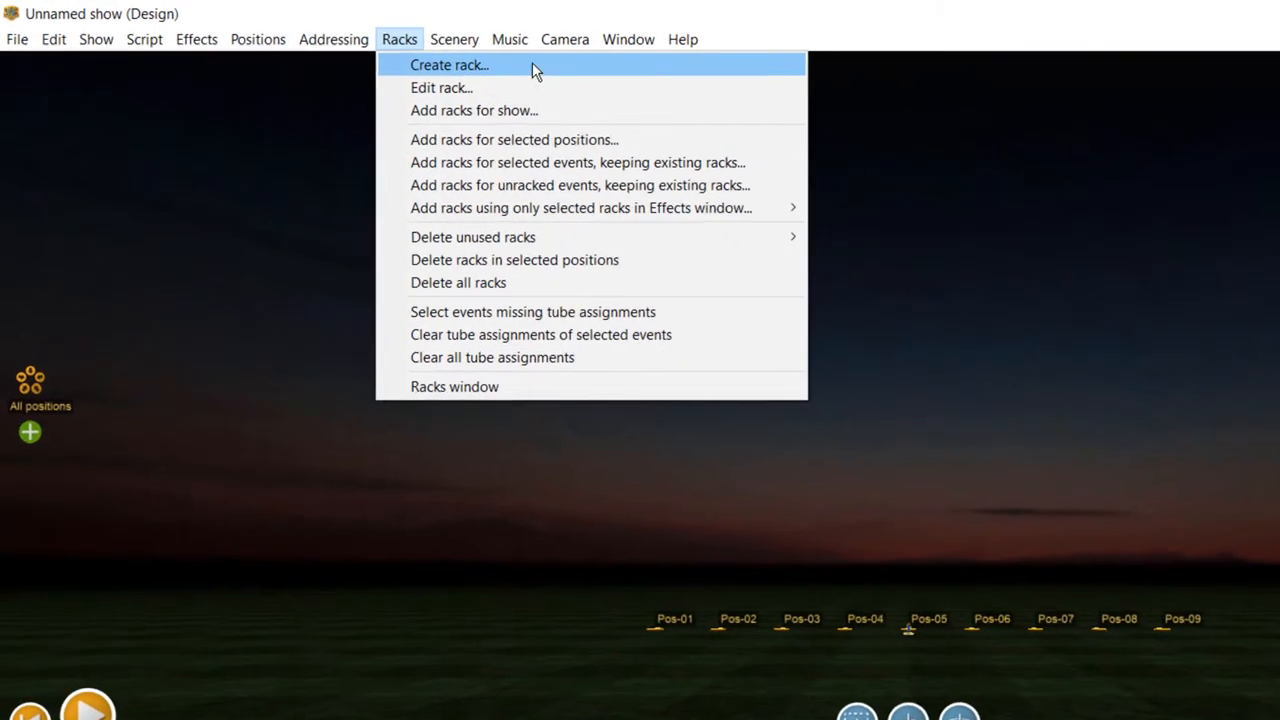
pyautogui.click(449, 64)
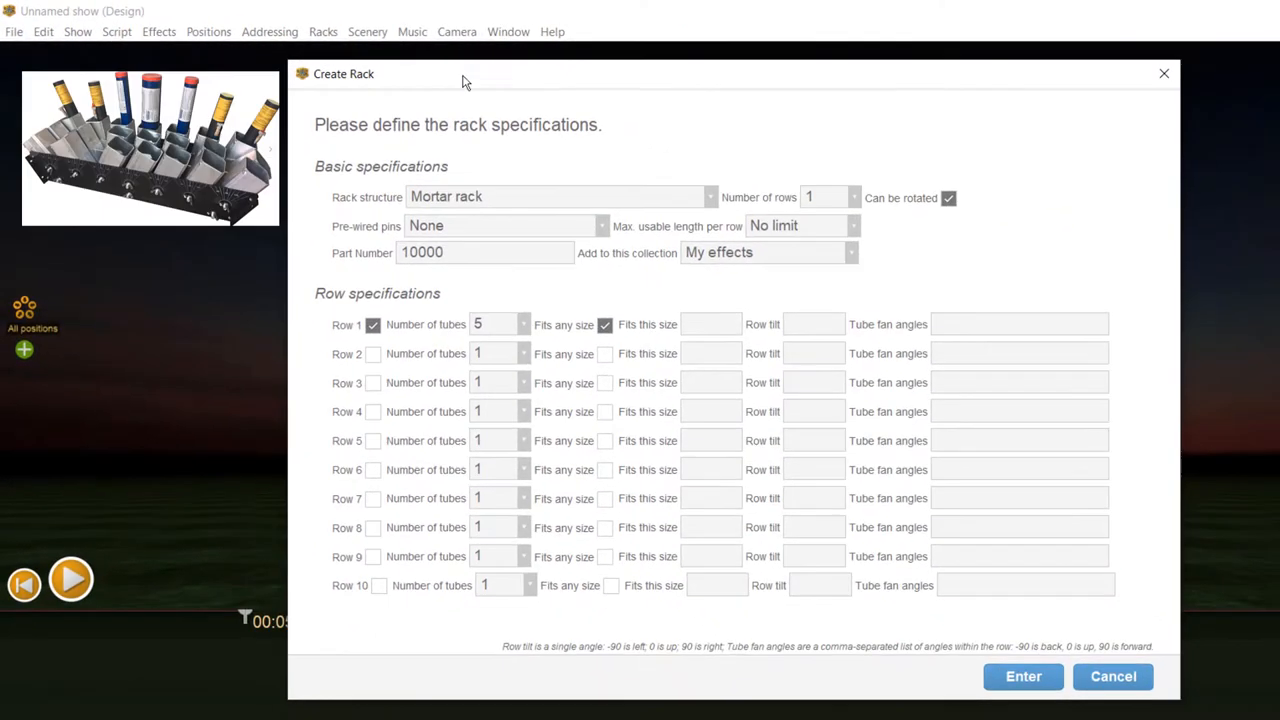
pyautogui.click(710, 196)
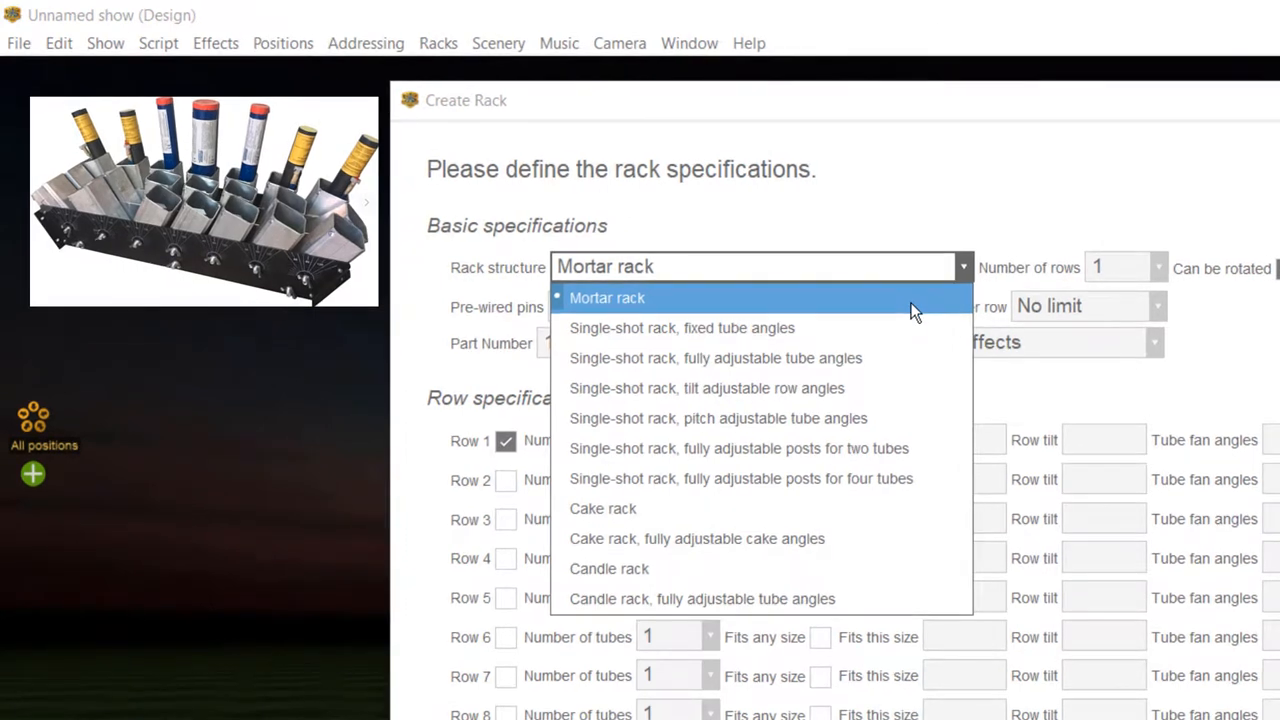
pyautogui.moveTo(907, 358)
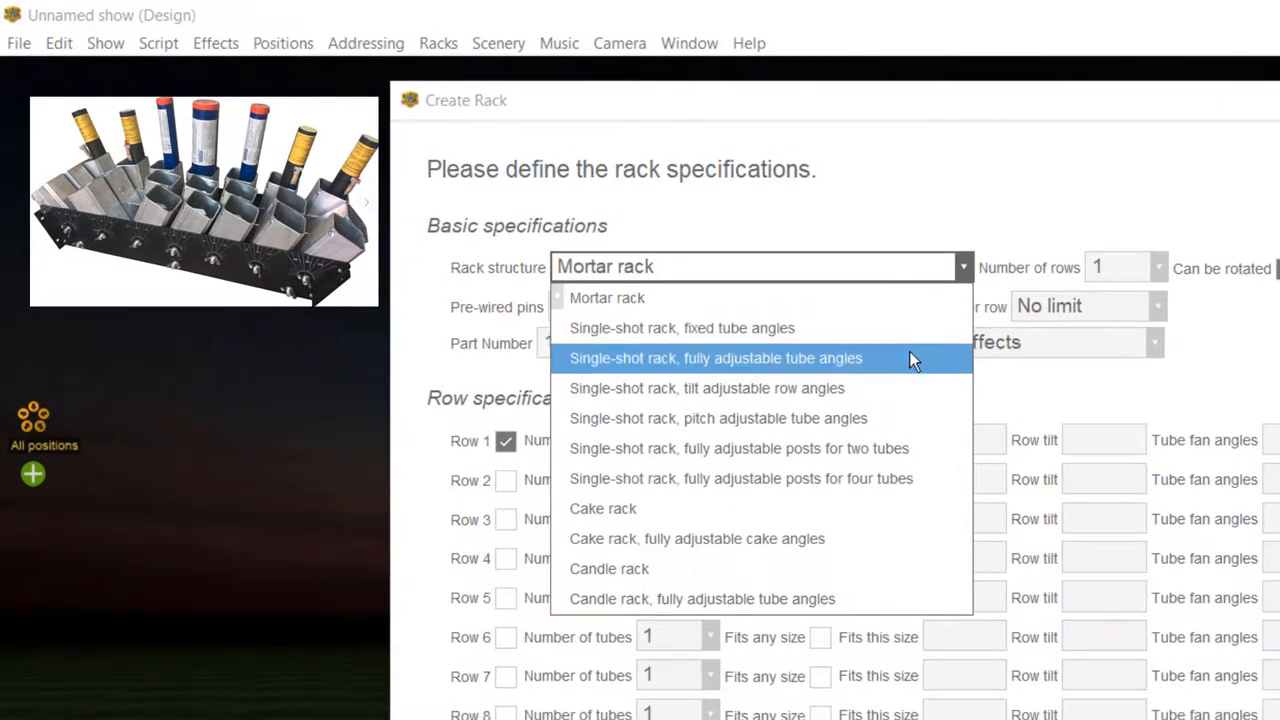
pyautogui.click(715, 358)
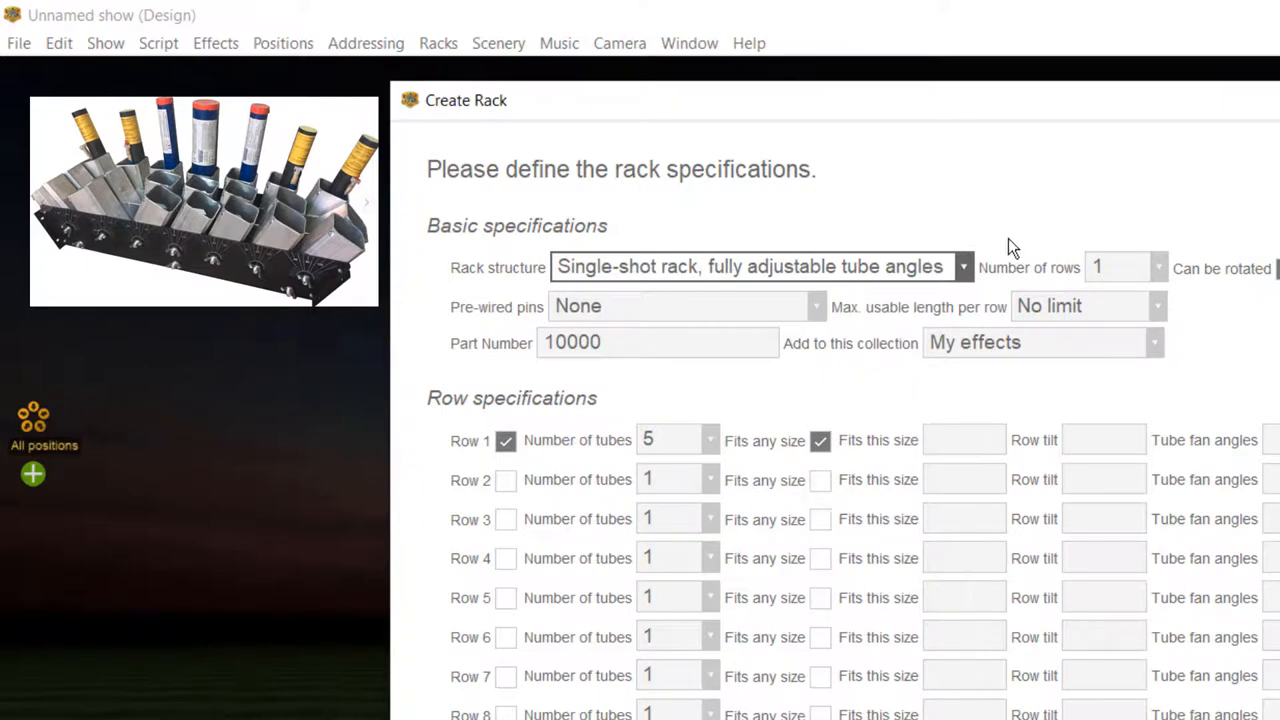
pyautogui.moveTo(1160, 277)
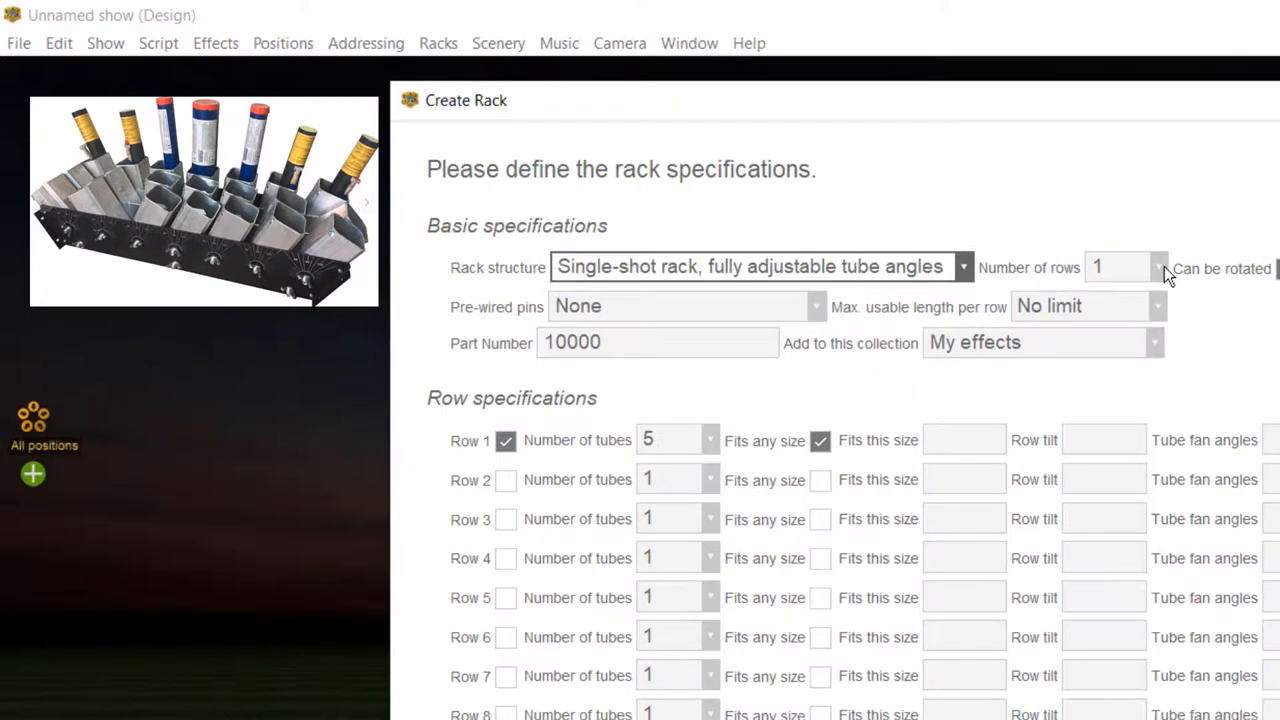
pyautogui.click(1157, 267)
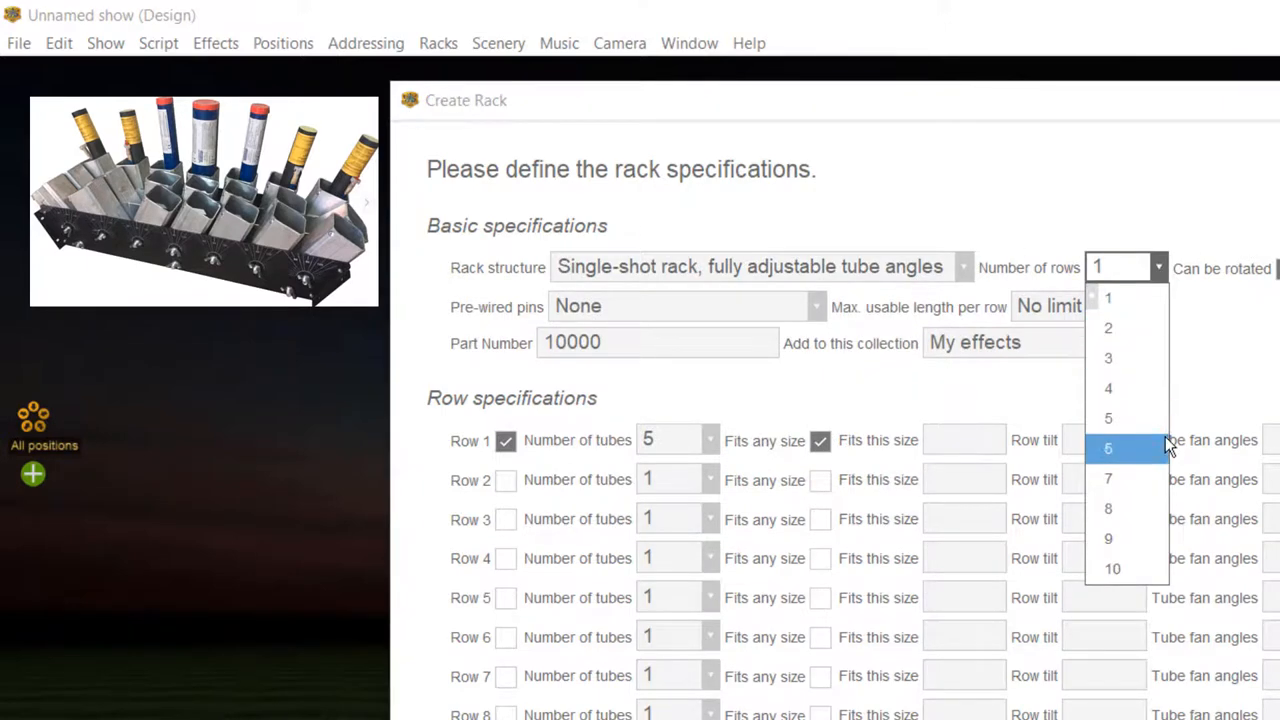
pyautogui.click(1108, 478)
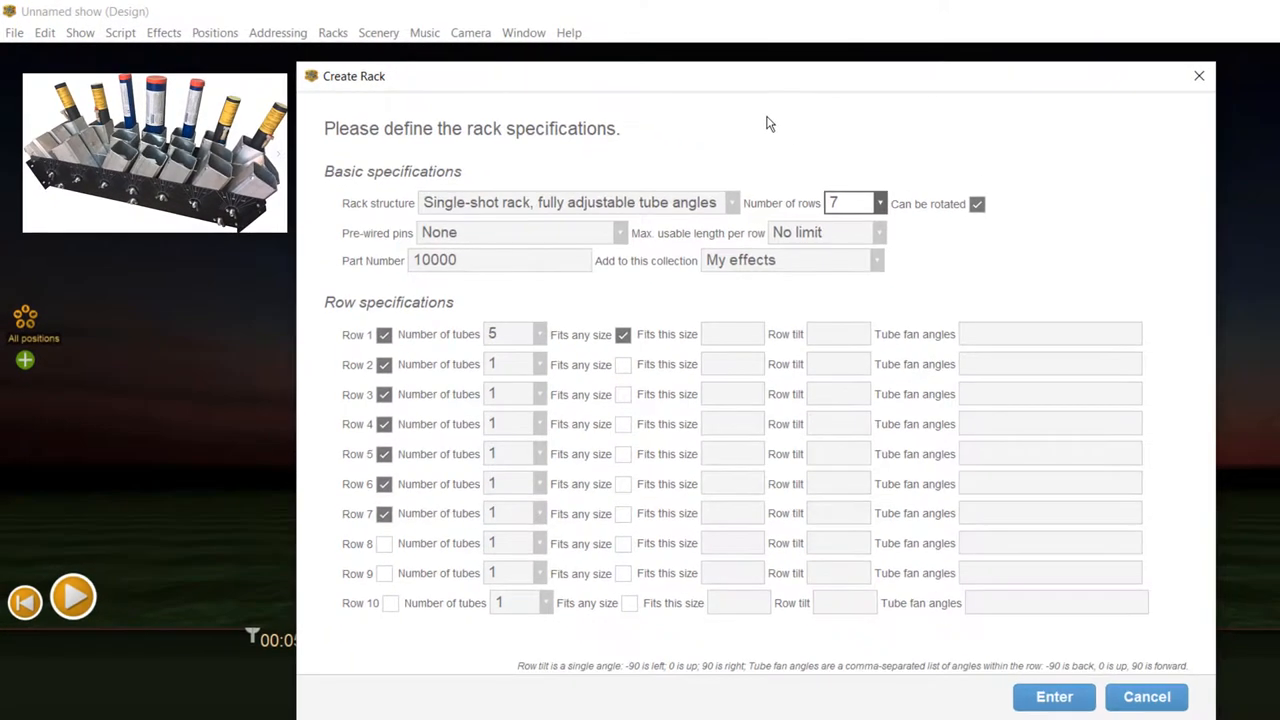
pyautogui.moveTo(635, 196)
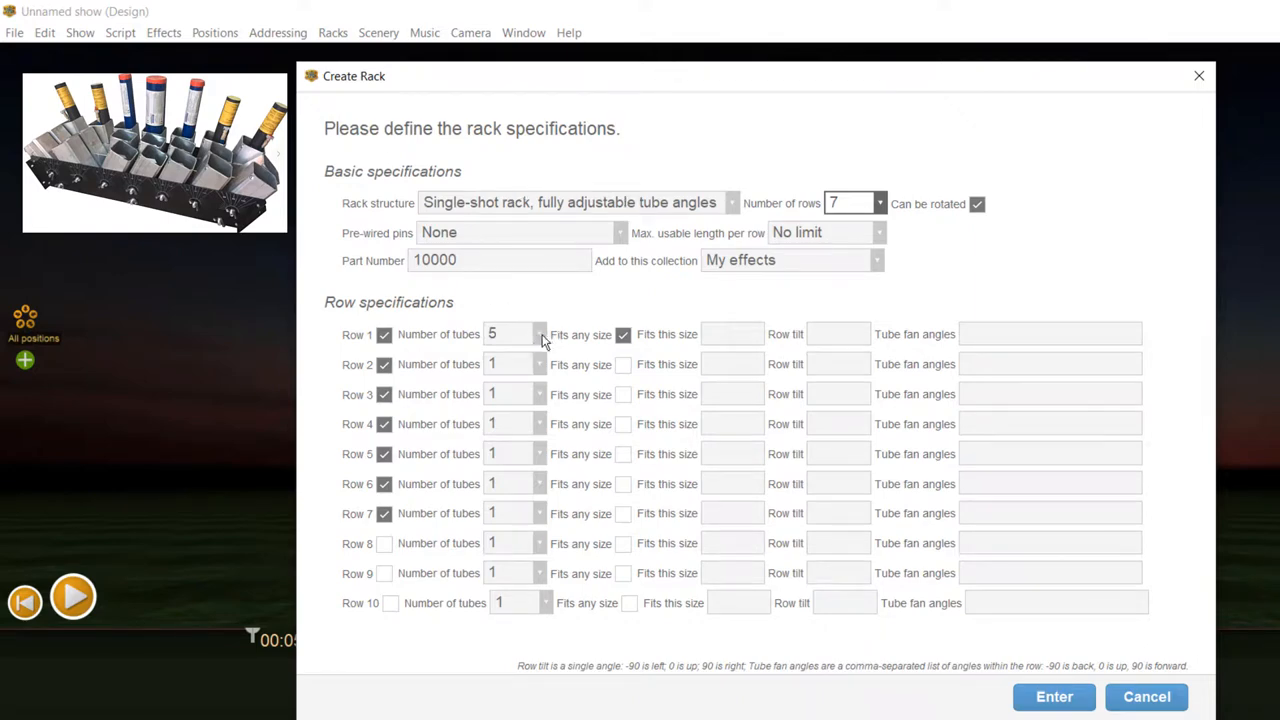
# Set the number of tubes to 3 for rows 1 through 7.
pyautogui.click(540, 334)
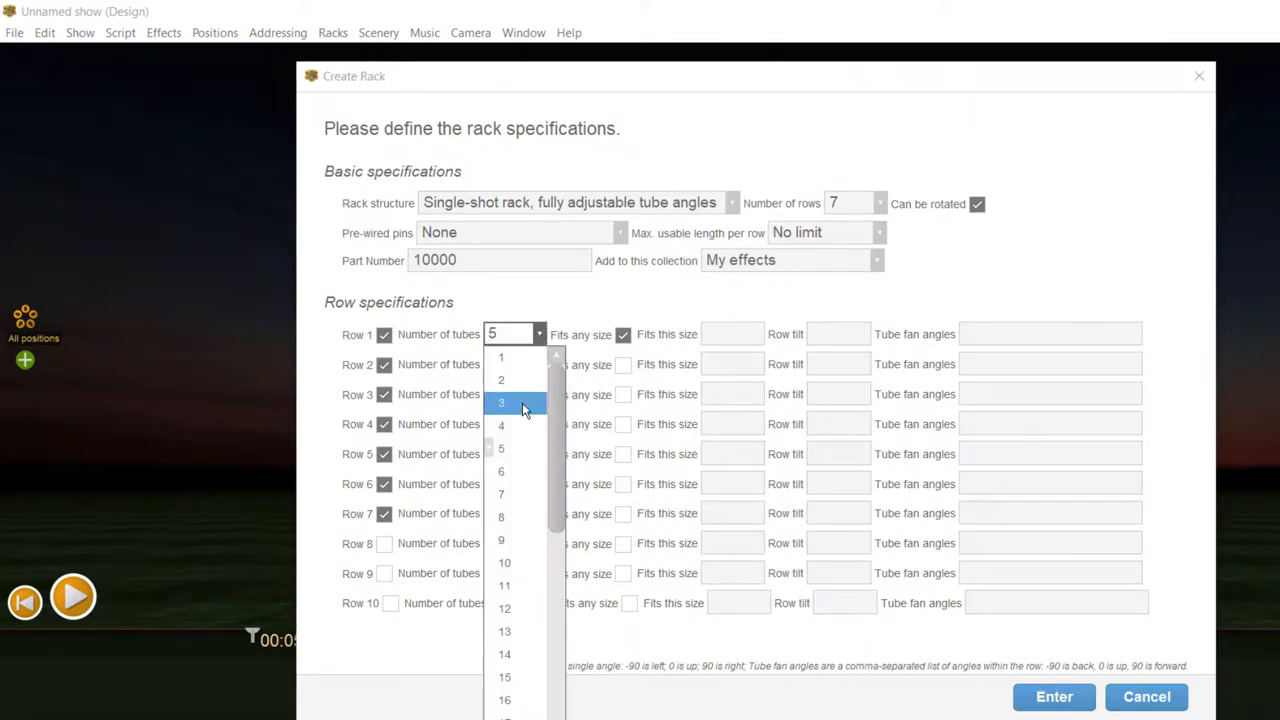
pyautogui.click(501, 402)
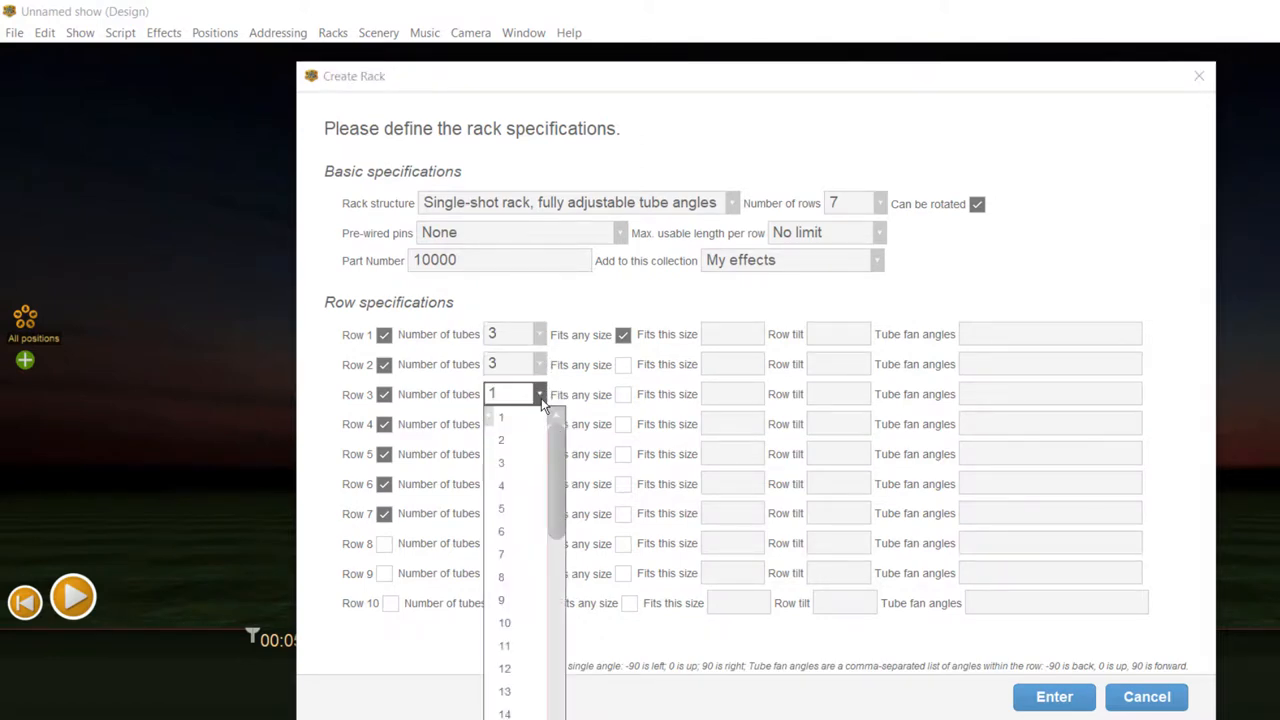
pyautogui.click(501, 461)
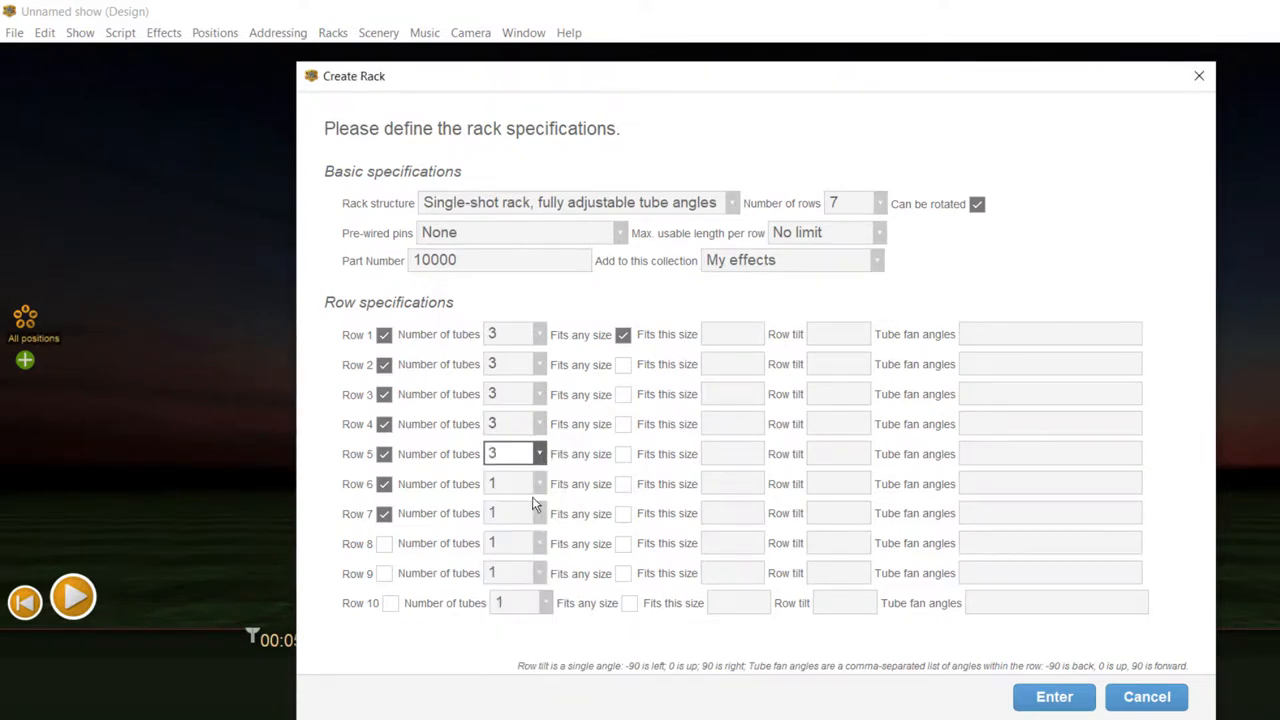
pyautogui.click(540, 483)
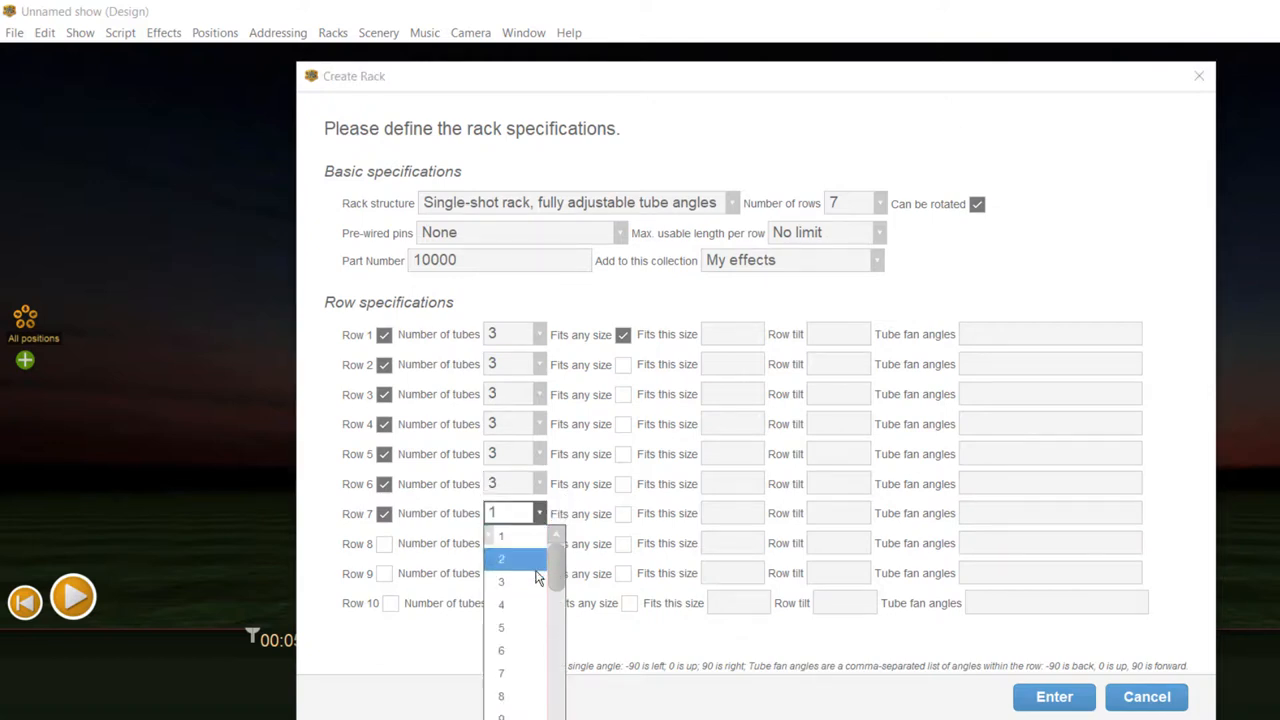
pyautogui.click(501, 581)
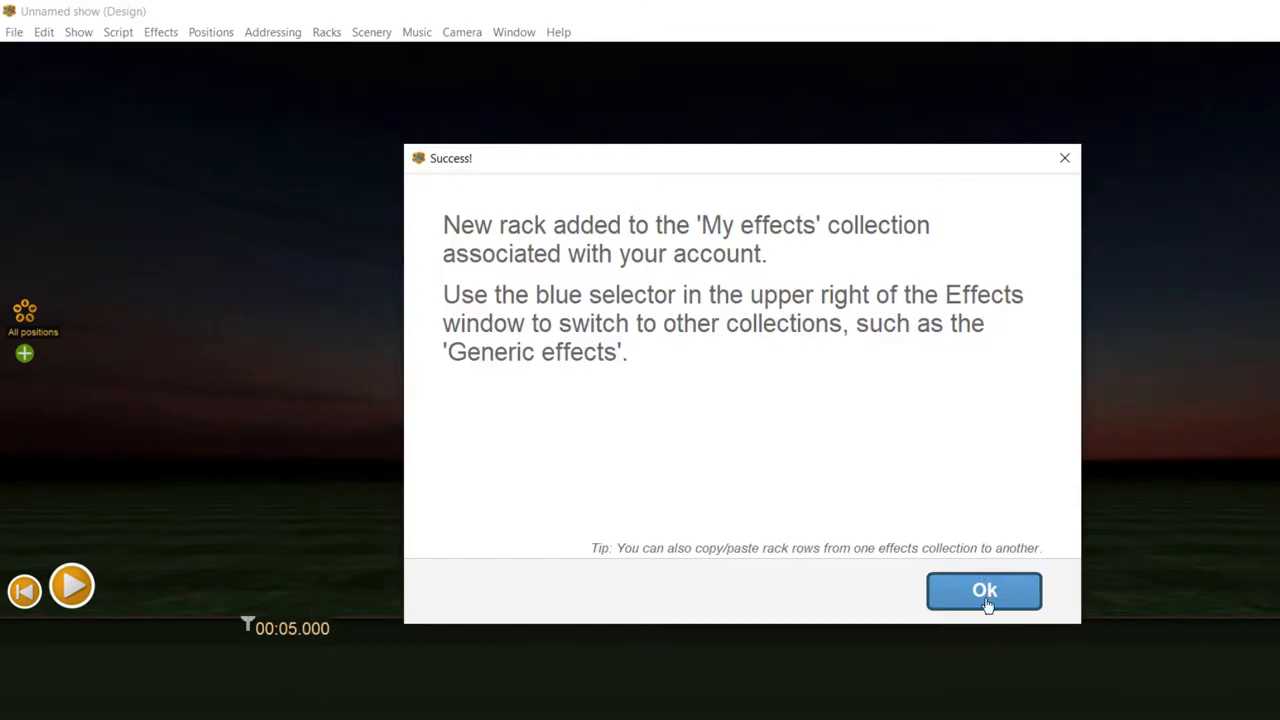
# Dismiss the Success confirmation for the new rack.
pyautogui.click(983, 590)
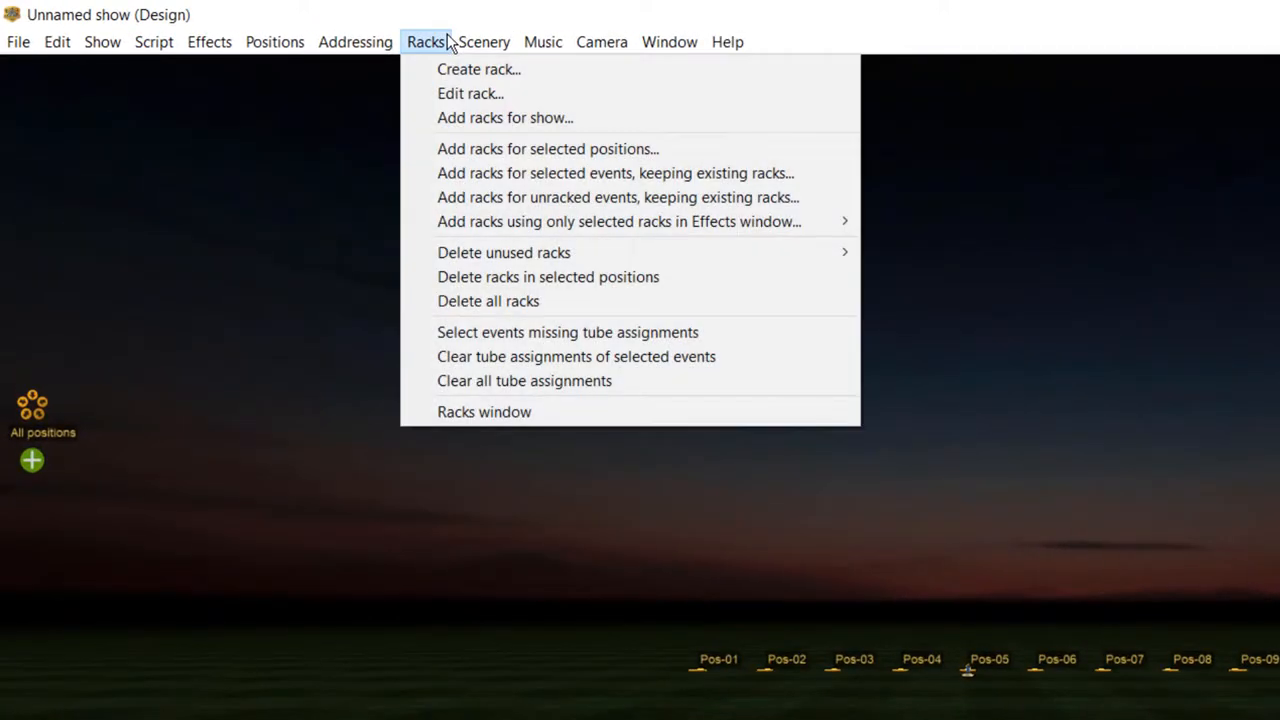
# Start defining another new rack from the Racks menu.
pyautogui.click(484, 41)
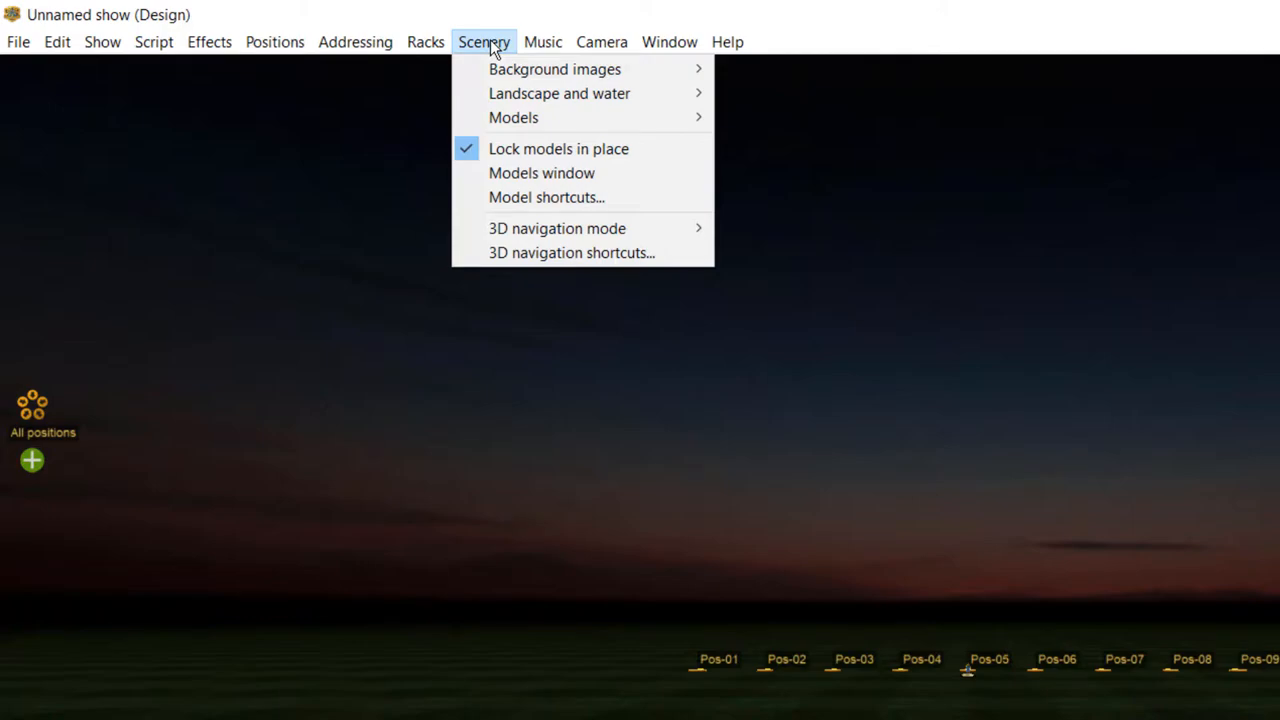
pyautogui.click(425, 41)
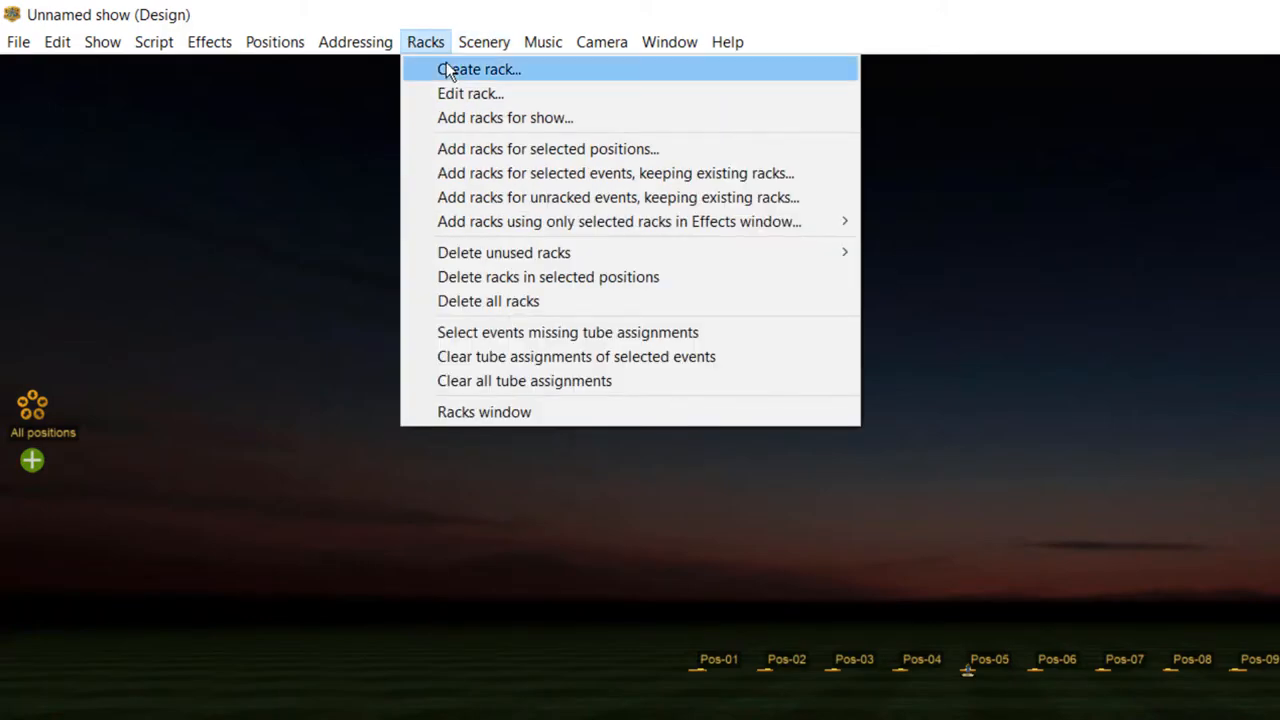
pyautogui.click(479, 69)
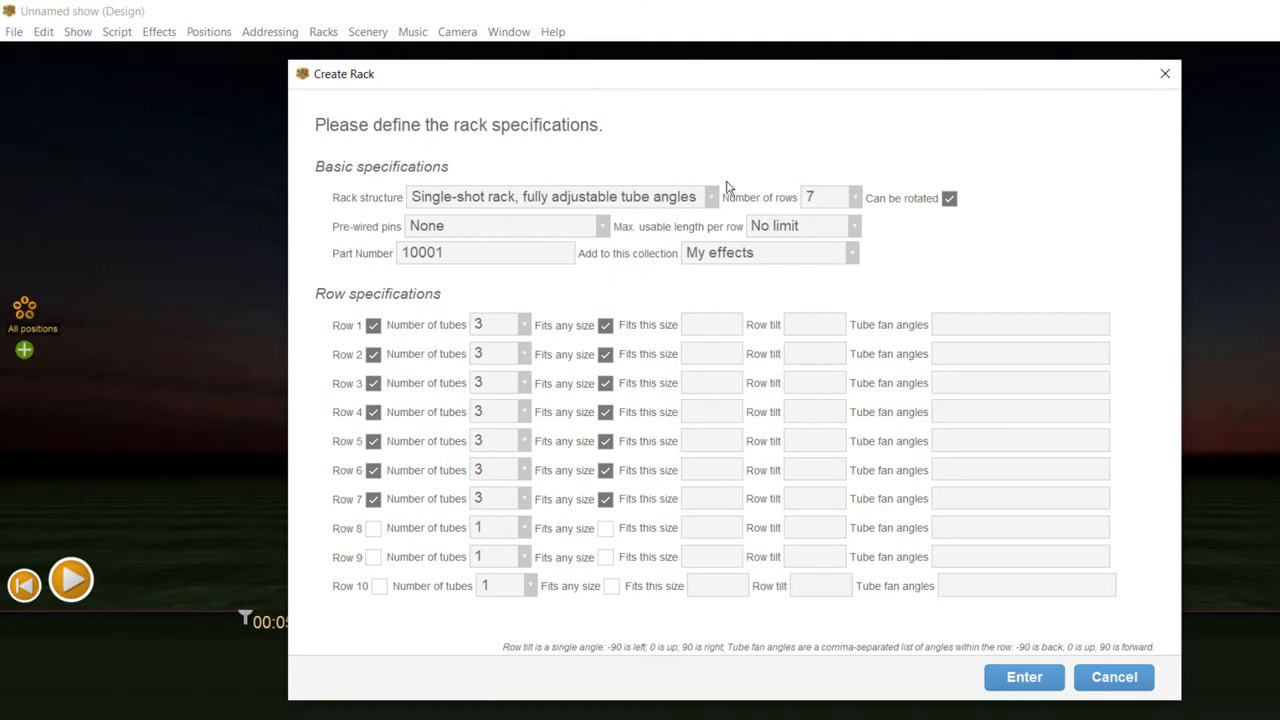
# Choose a single-shot rack structure with fixed tube angles and 5 rows.
pyautogui.click(712, 197)
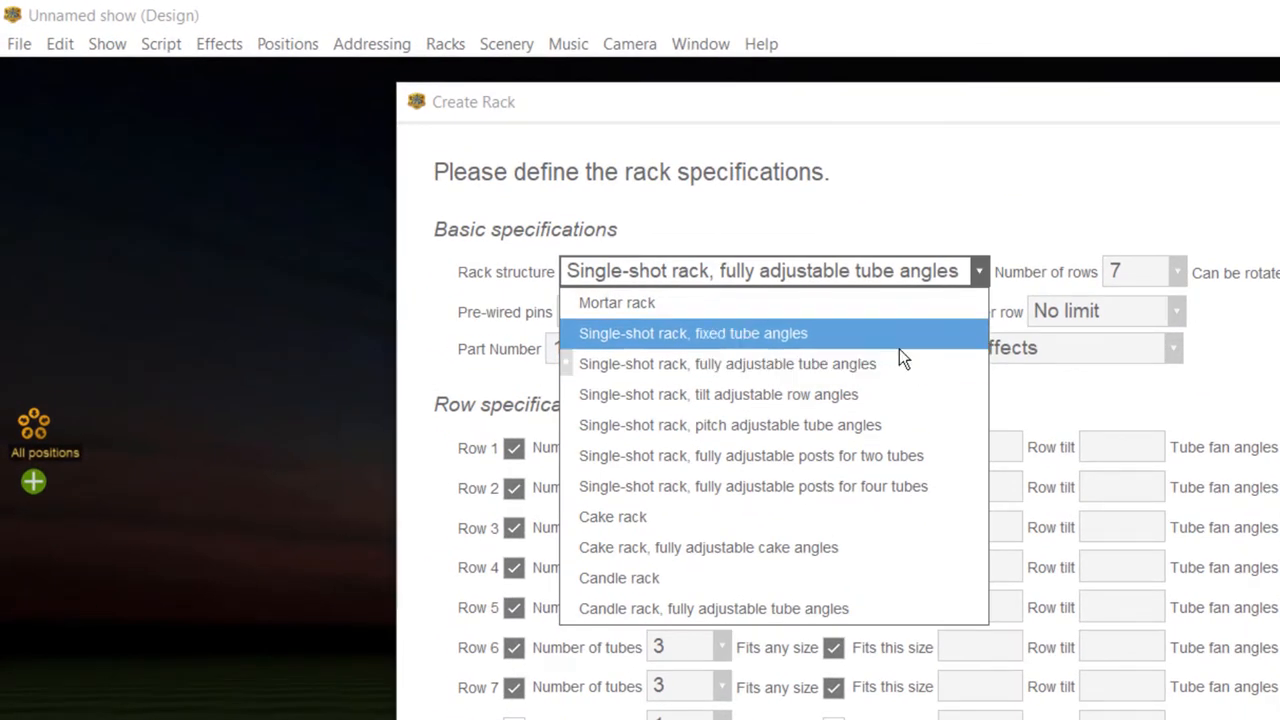
pyautogui.click(692, 333)
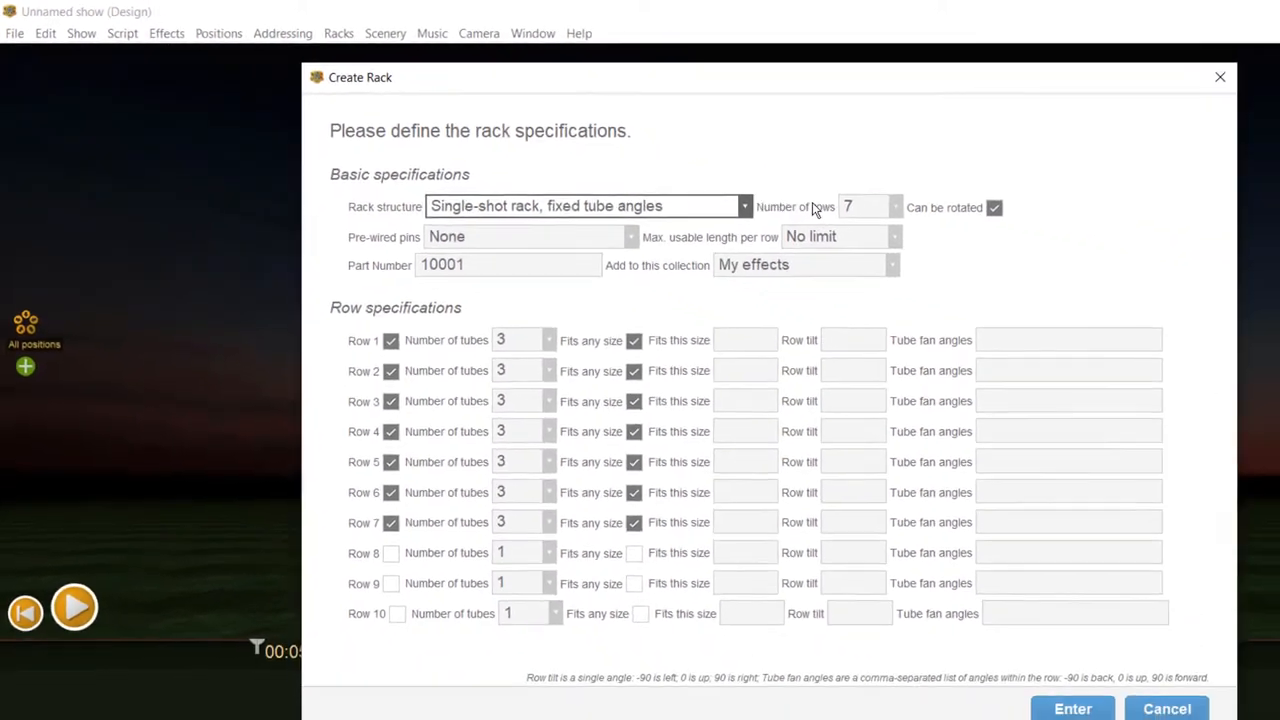
pyautogui.click(894, 207)
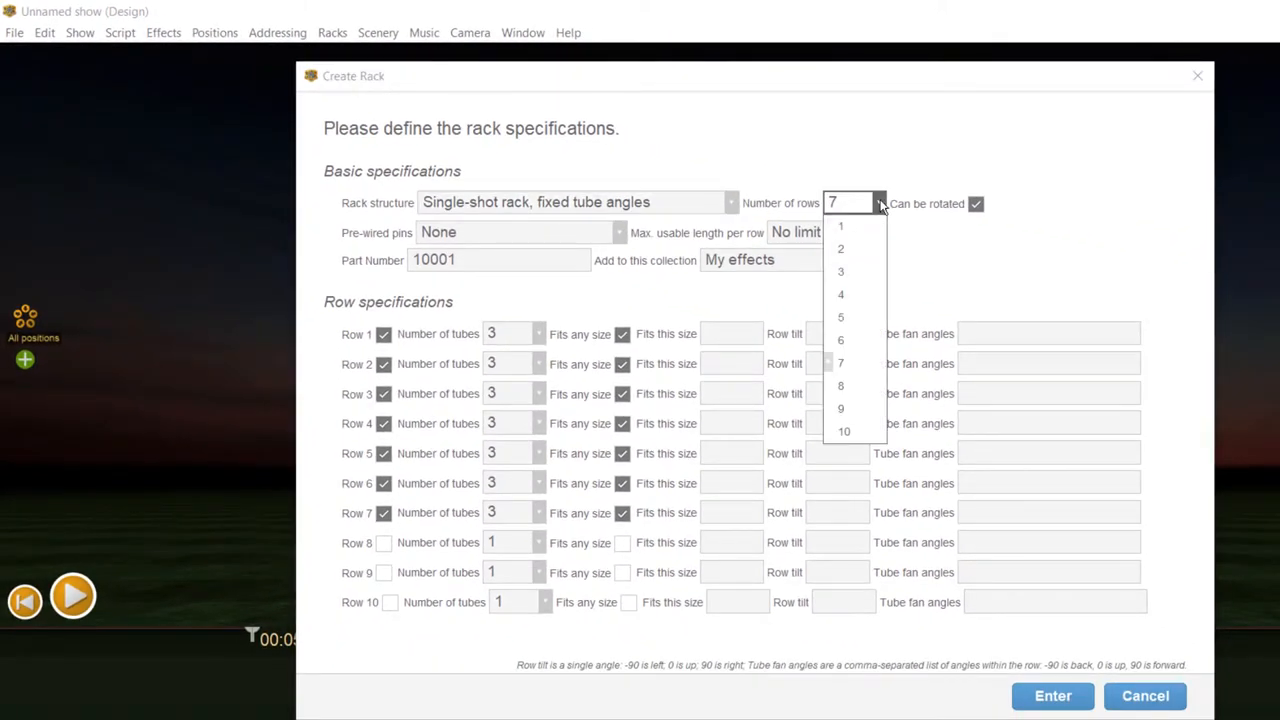
pyautogui.click(840, 317)
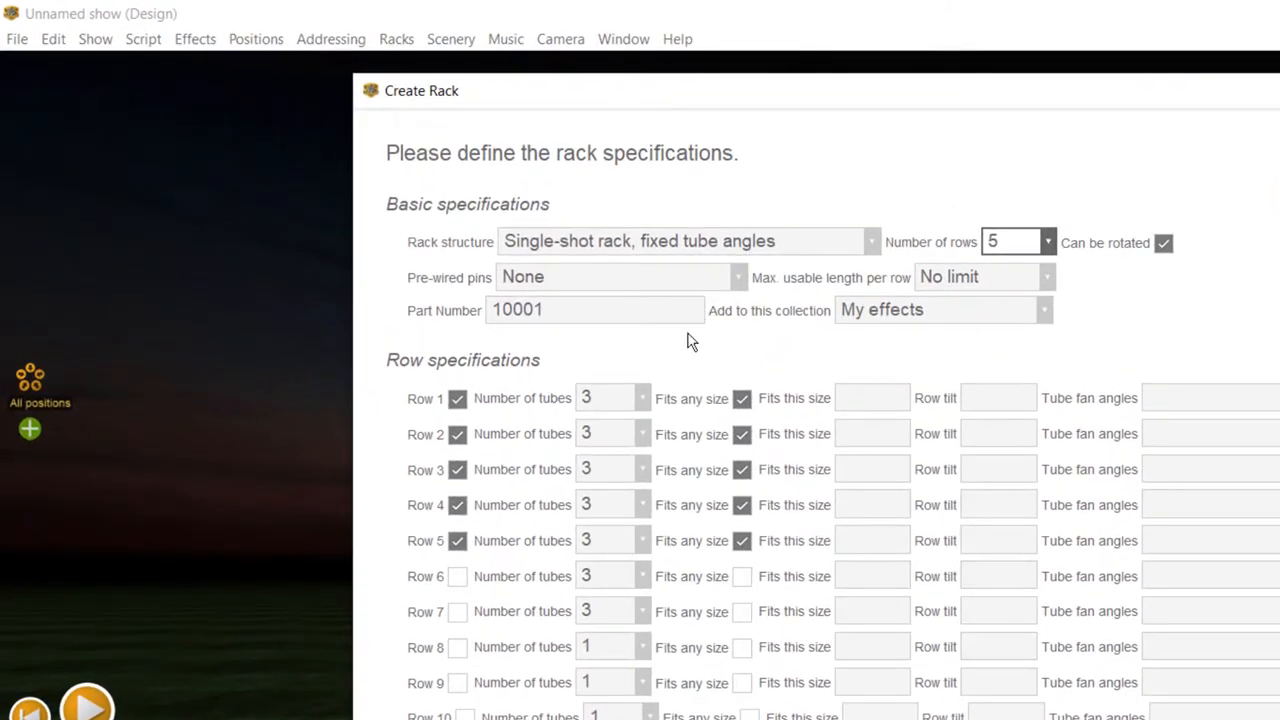
pyautogui.moveTo(657, 403)
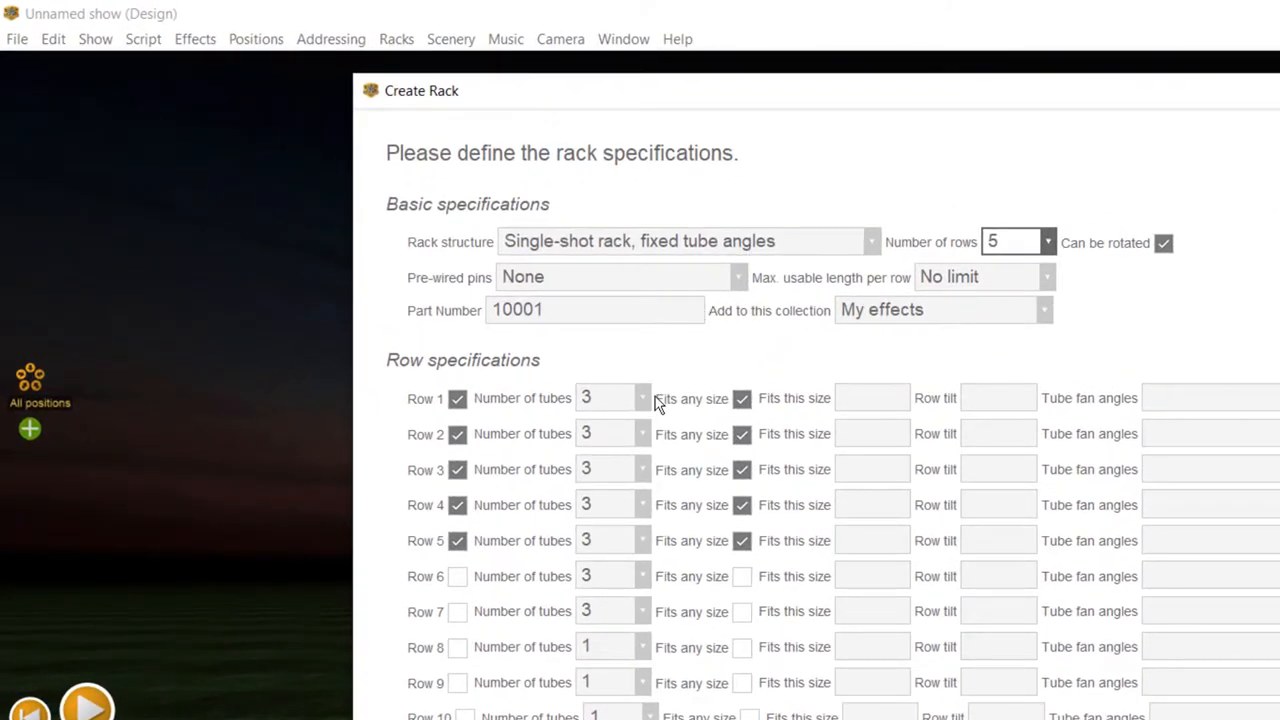
# Set the tube count for each of rows 1 to 5 to eight.
pyautogui.click(642, 398)
pyautogui.write('8')
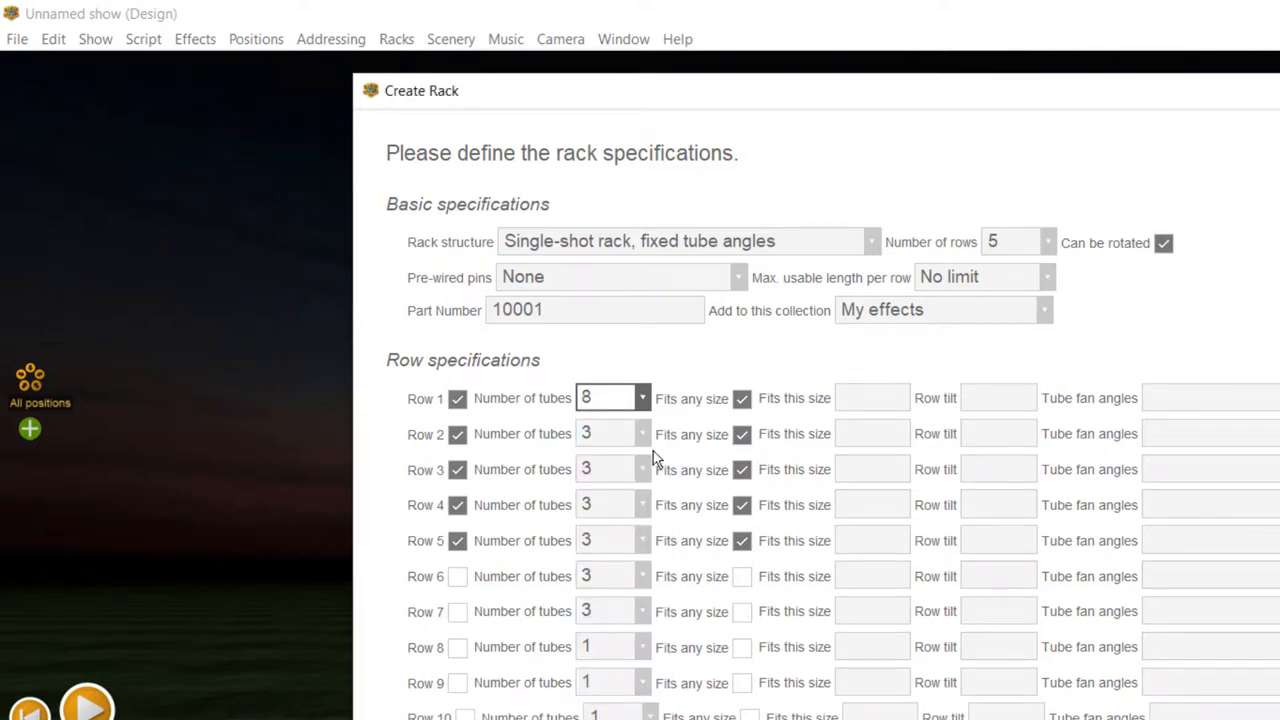
pyautogui.click(642, 433)
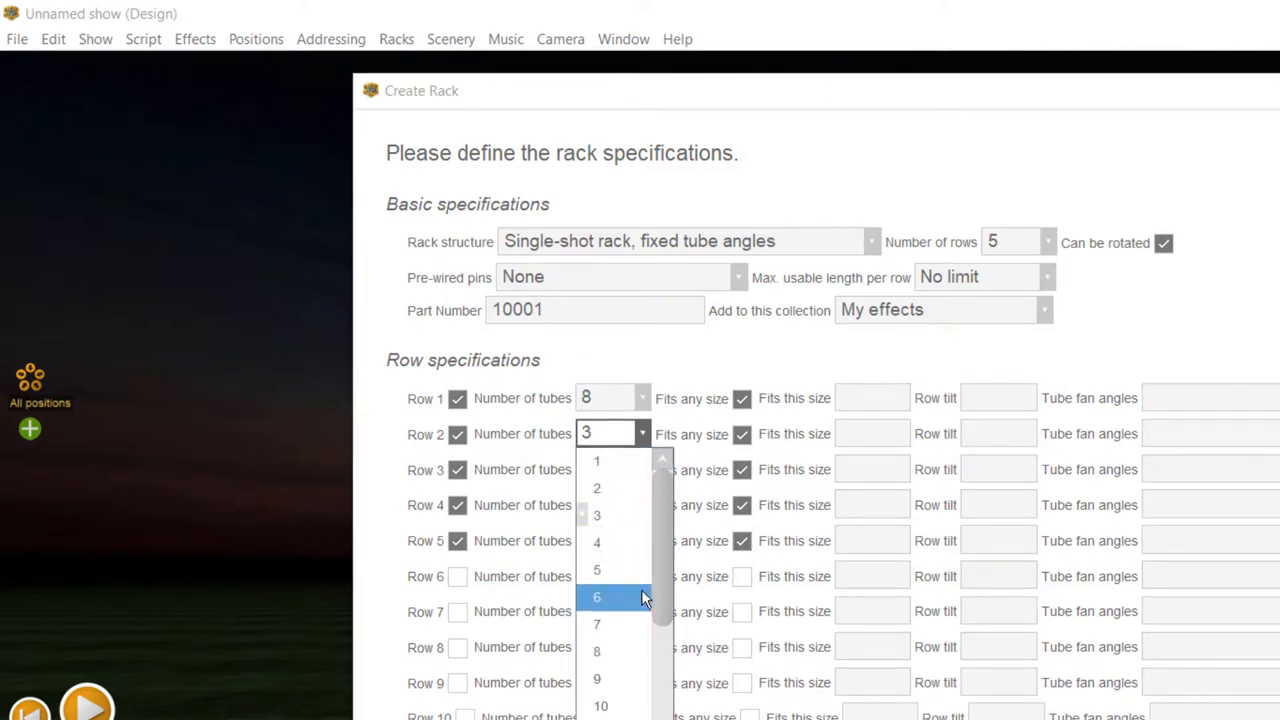
pyautogui.click(597, 597)
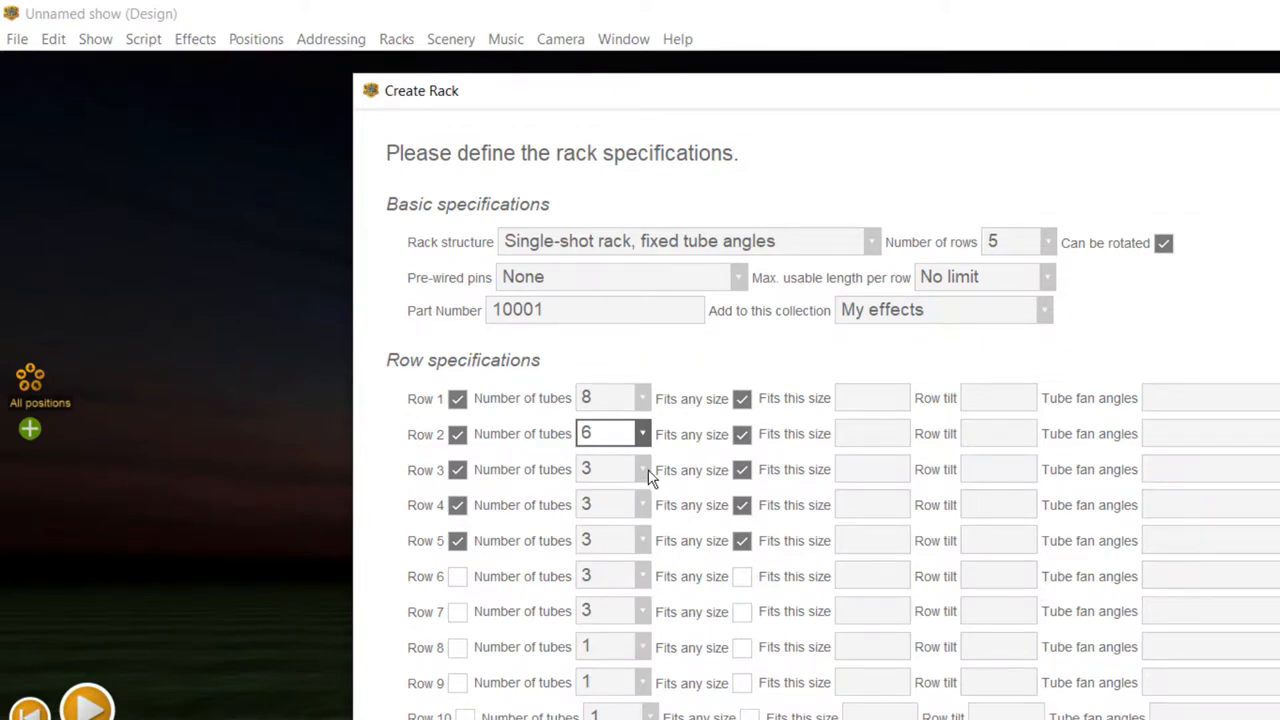
pyautogui.click(642, 469)
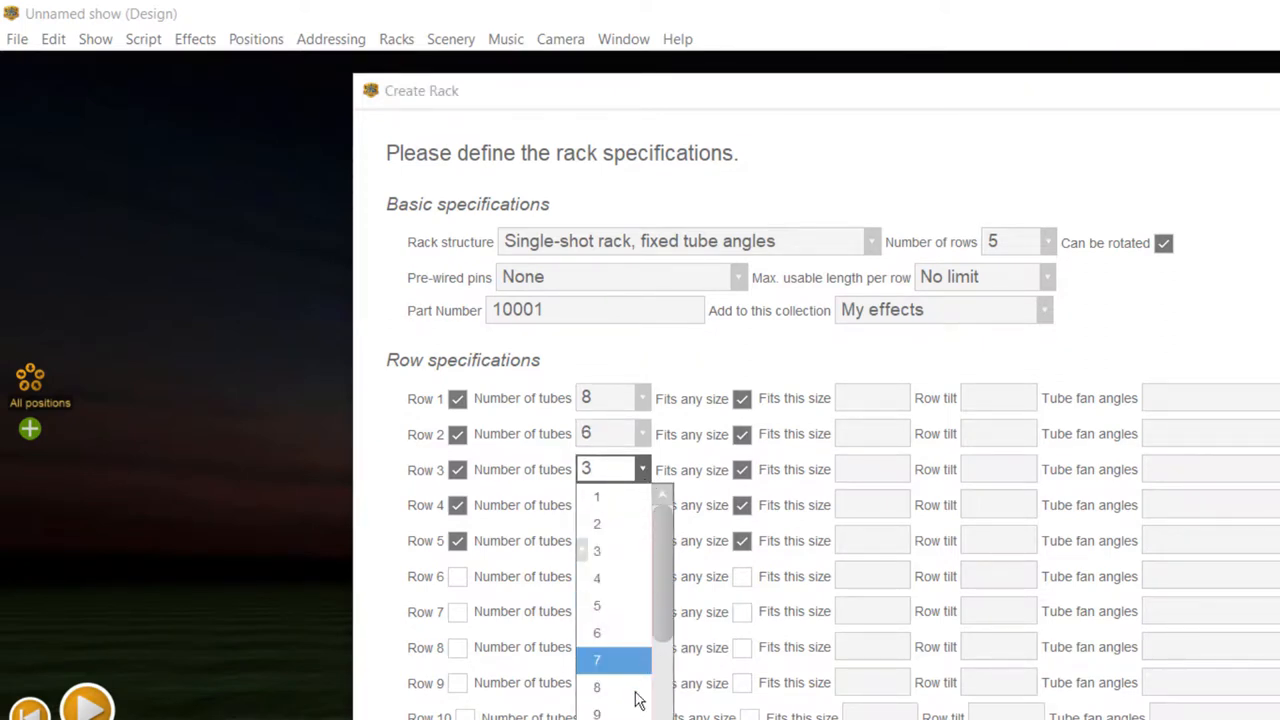
pyautogui.click(597, 687)
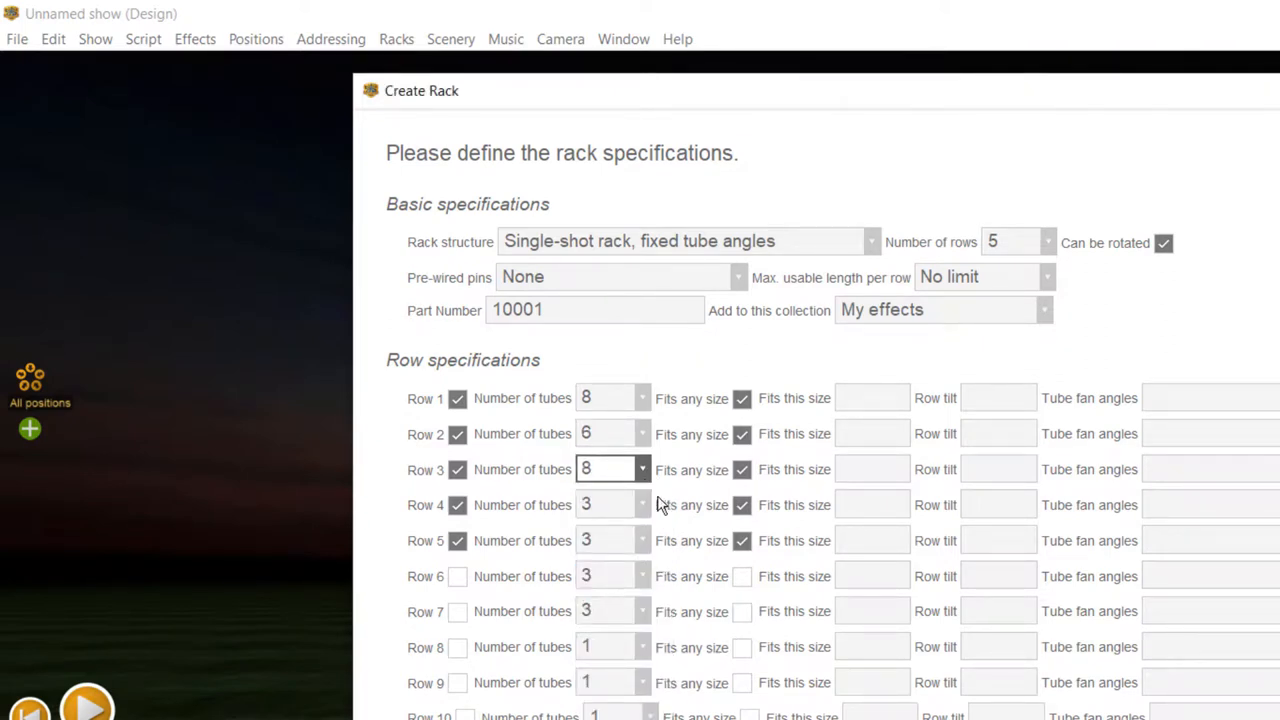
pyautogui.click(641, 504)
pyautogui.write('8')
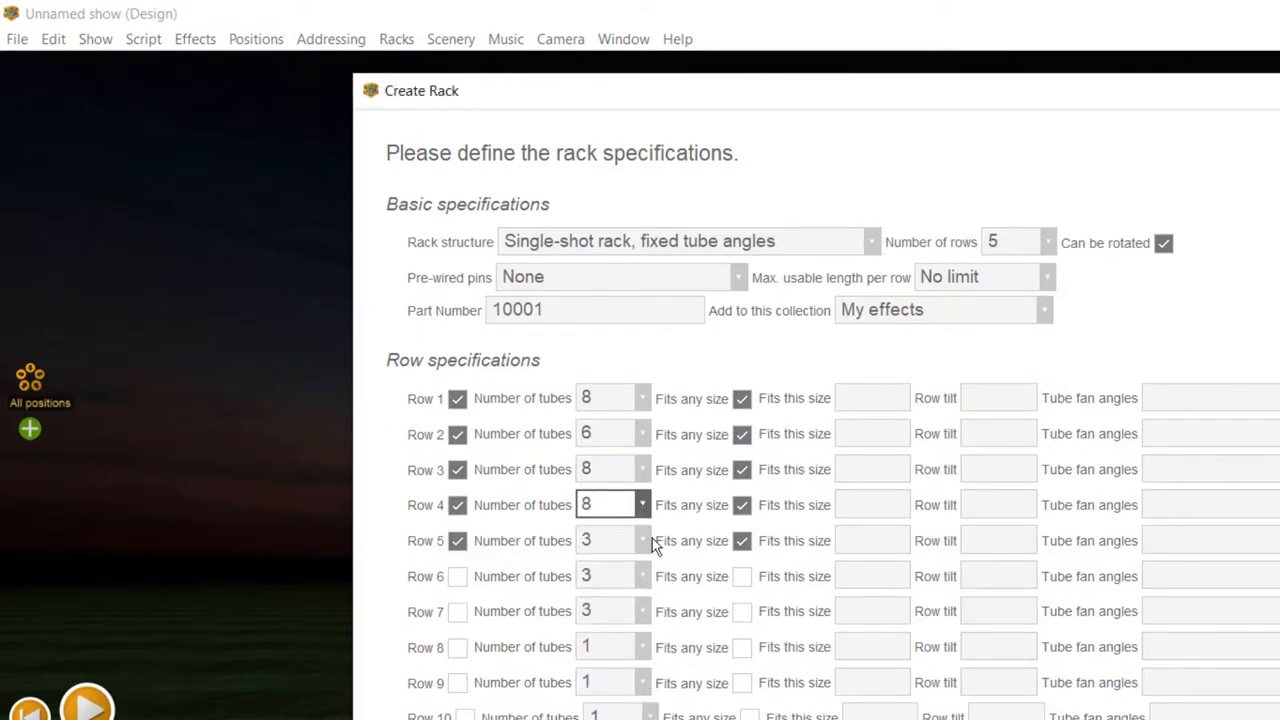
pyautogui.click(642, 540)
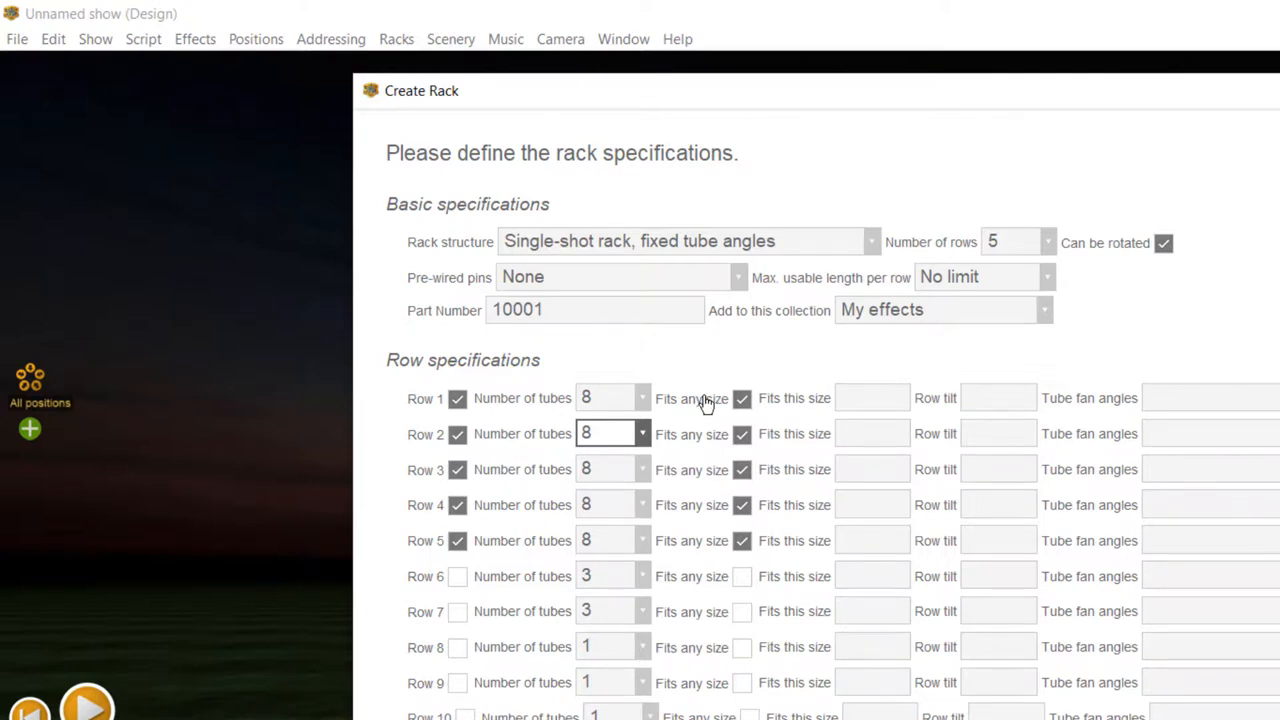
pyautogui.moveTo(1118, 298)
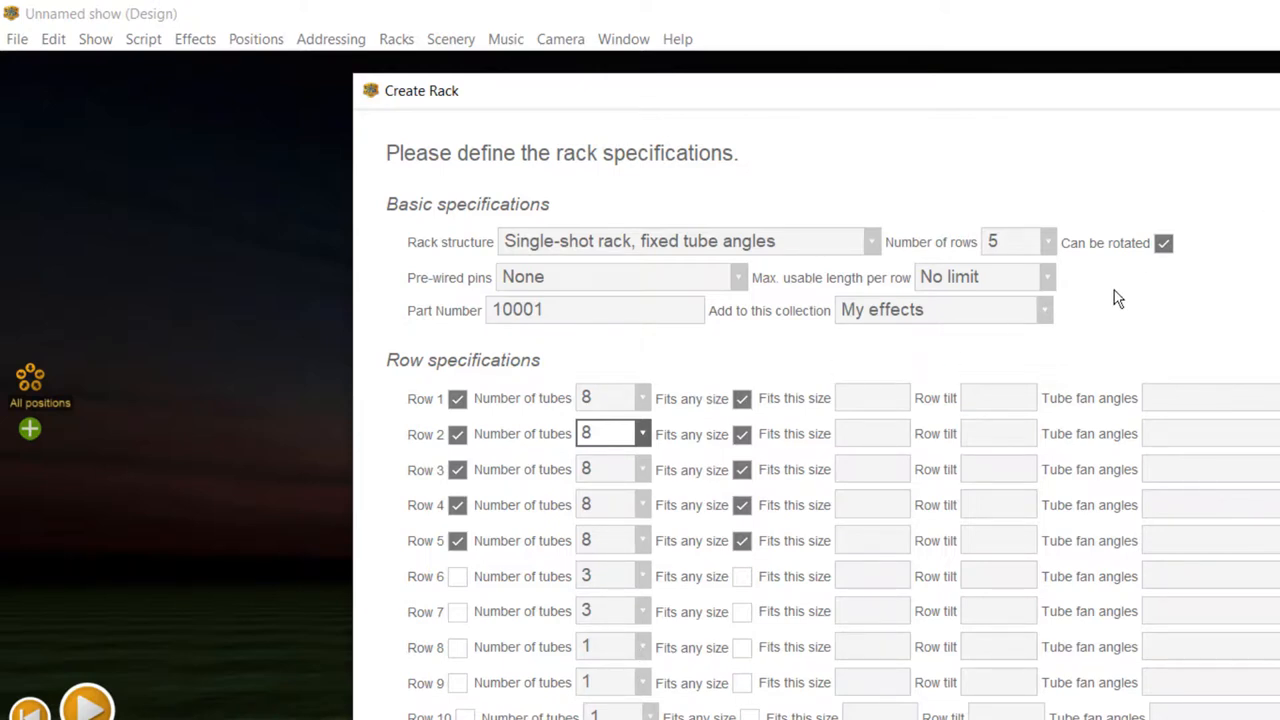
# Choose 200 mm as the maximum usable length per row.
pyautogui.click(1045, 277)
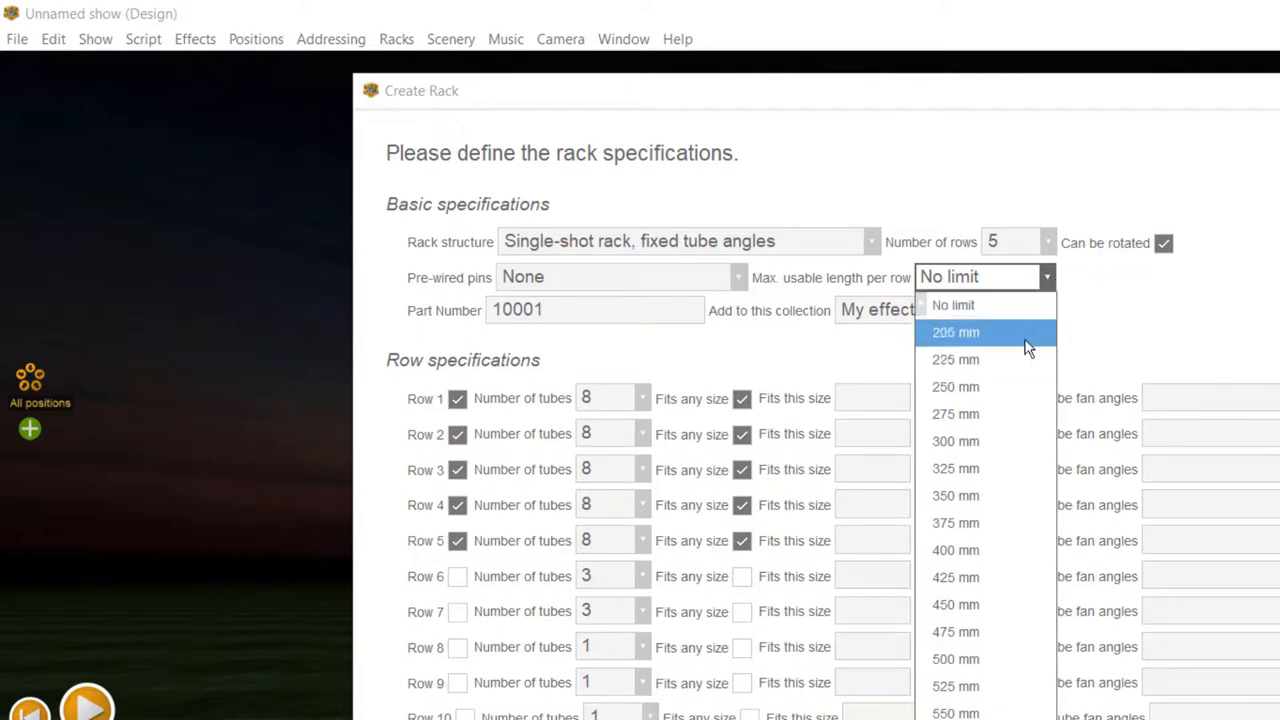
pyautogui.moveTo(1025, 335)
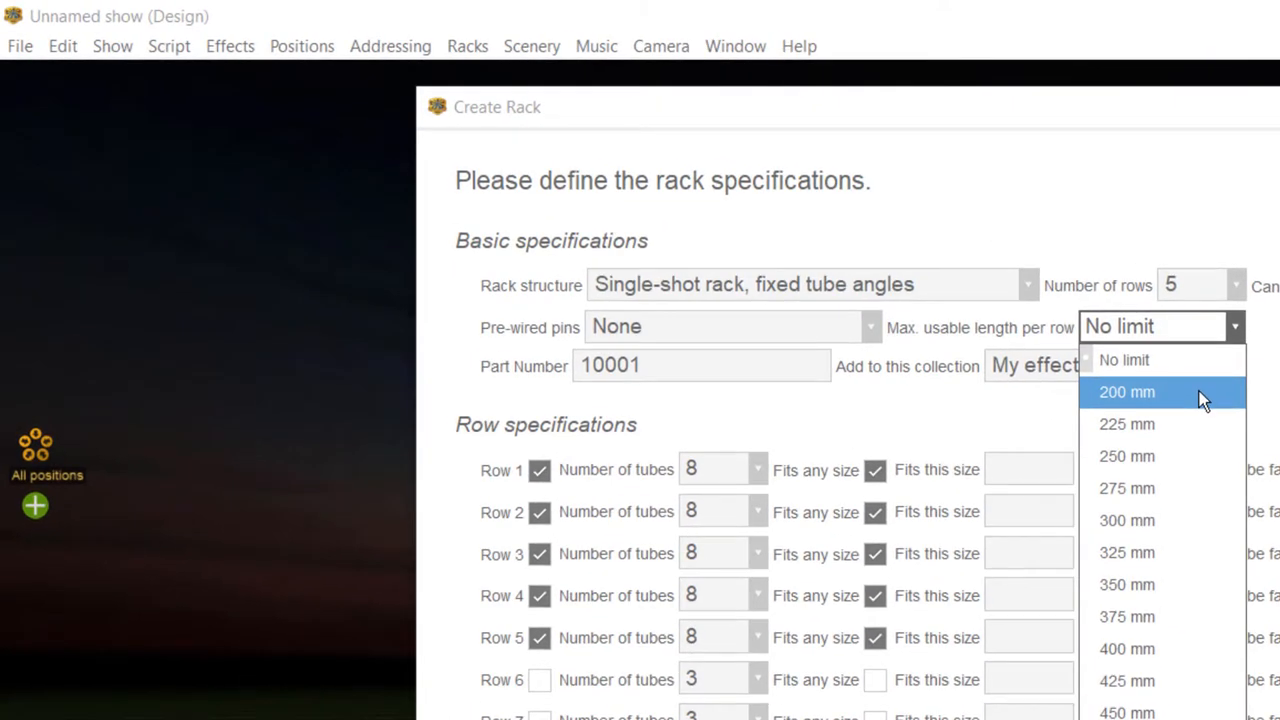
pyautogui.click(1127, 391)
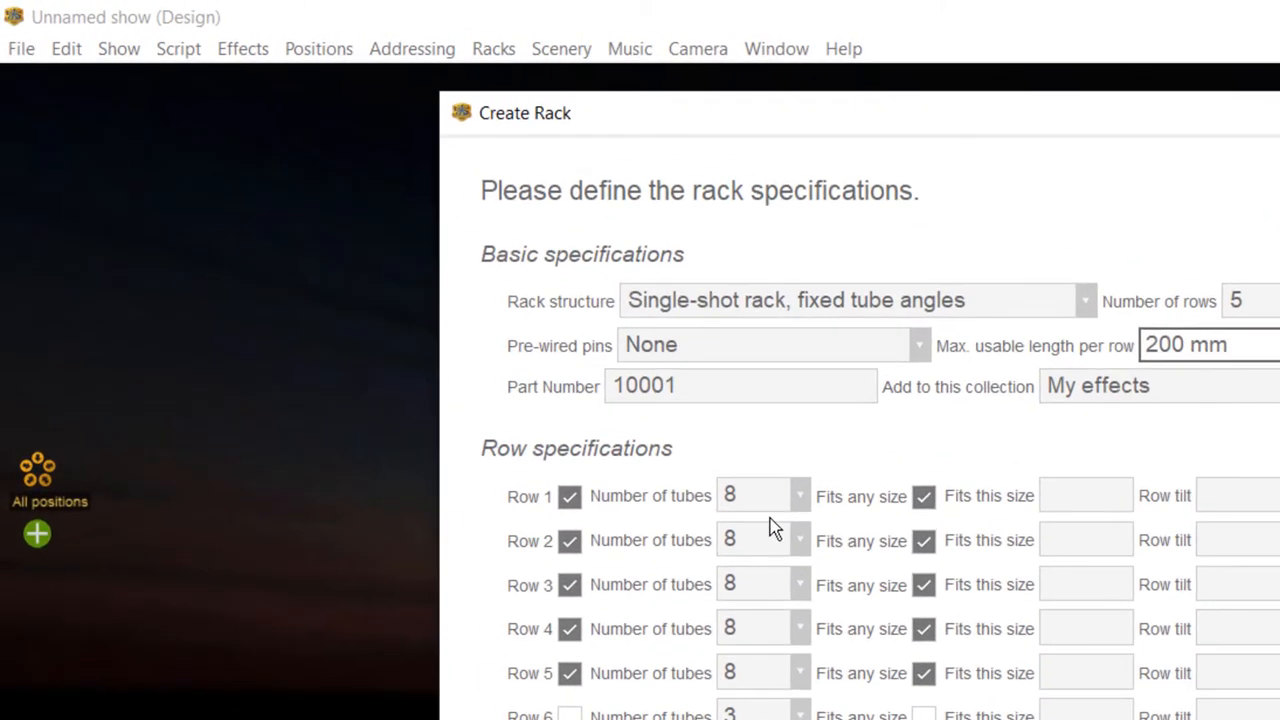
pyautogui.moveTo(925, 710)
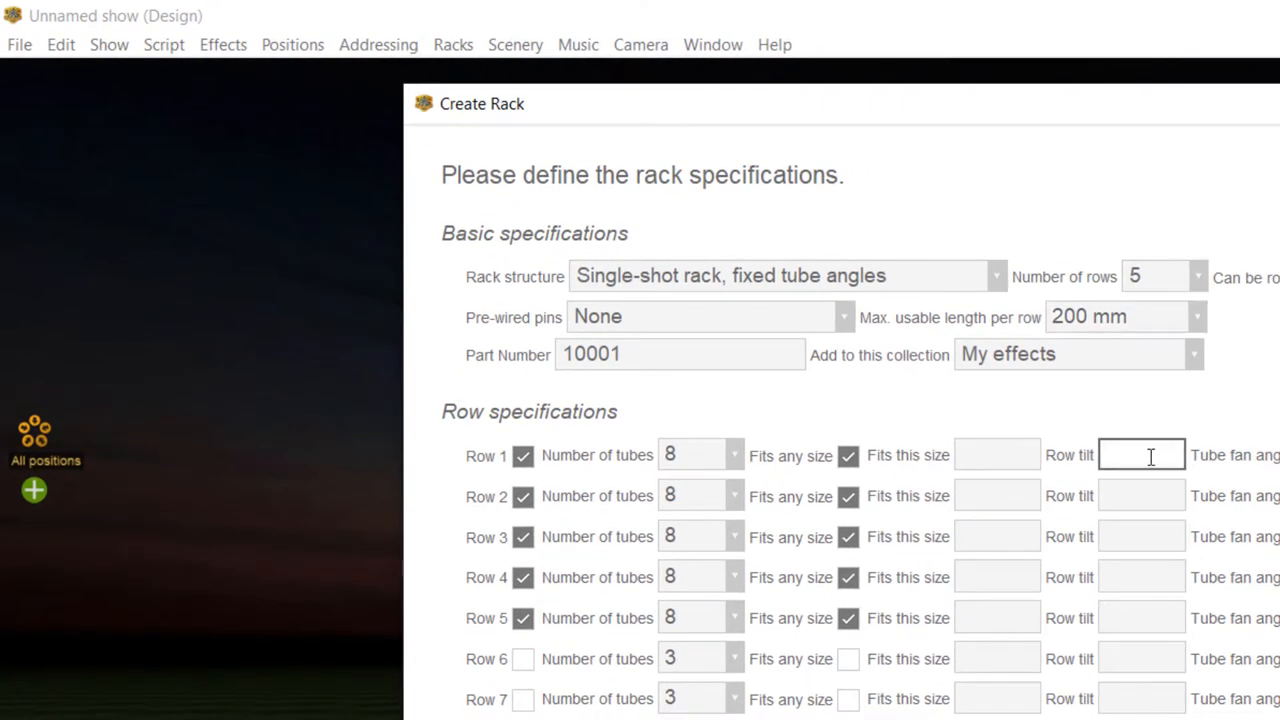
# Enter row tilts of -30, -15, 0 and 15 degrees for rows 1–4.
pyautogui.write('-')
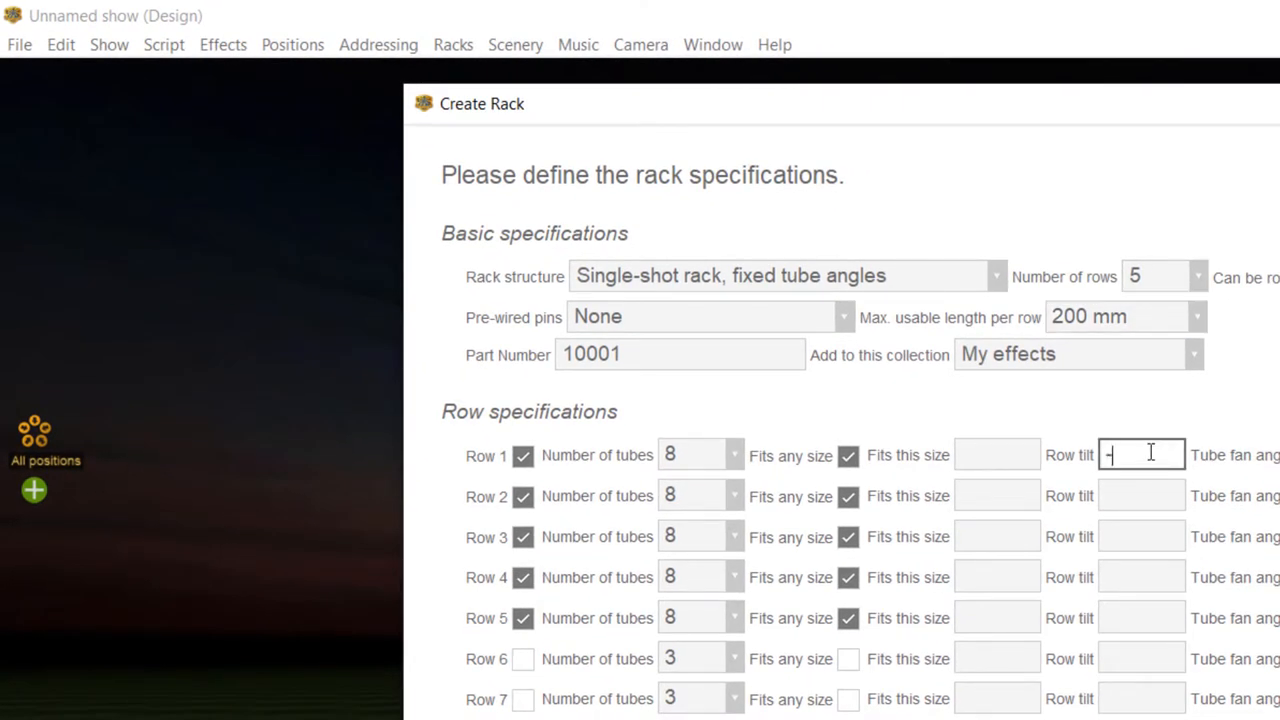
pyautogui.write('30')
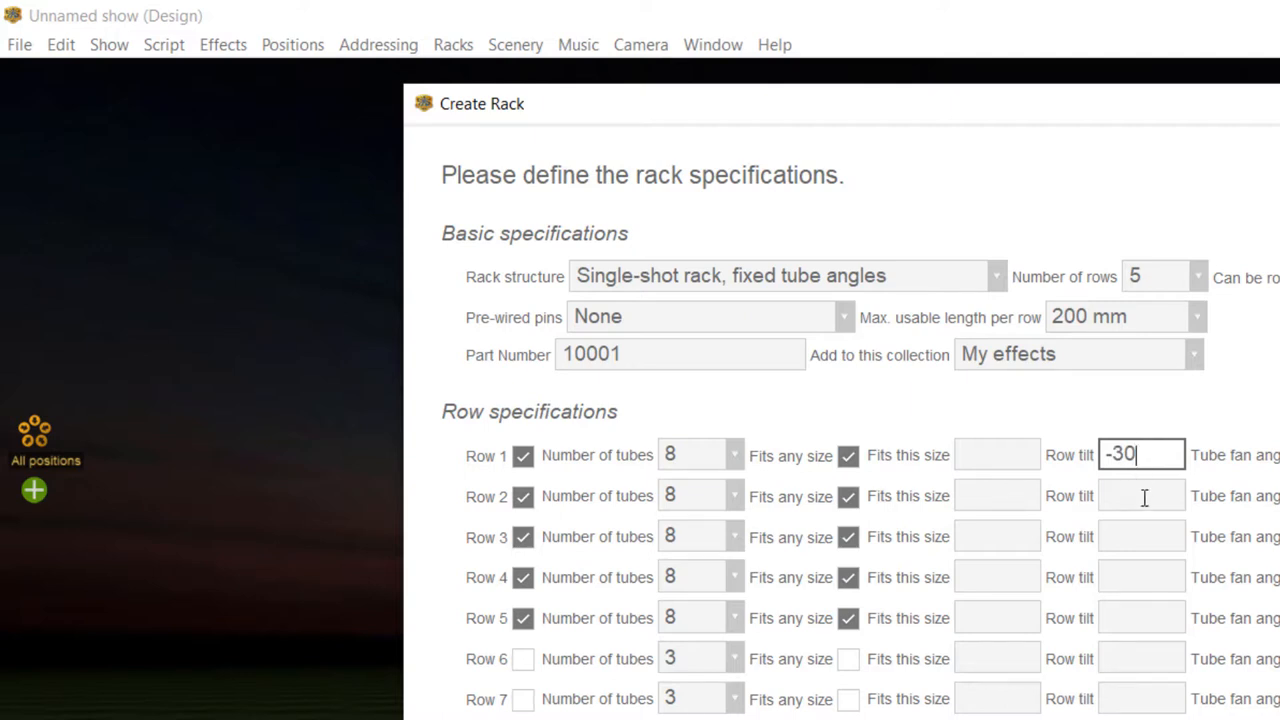
pyautogui.write('-15')
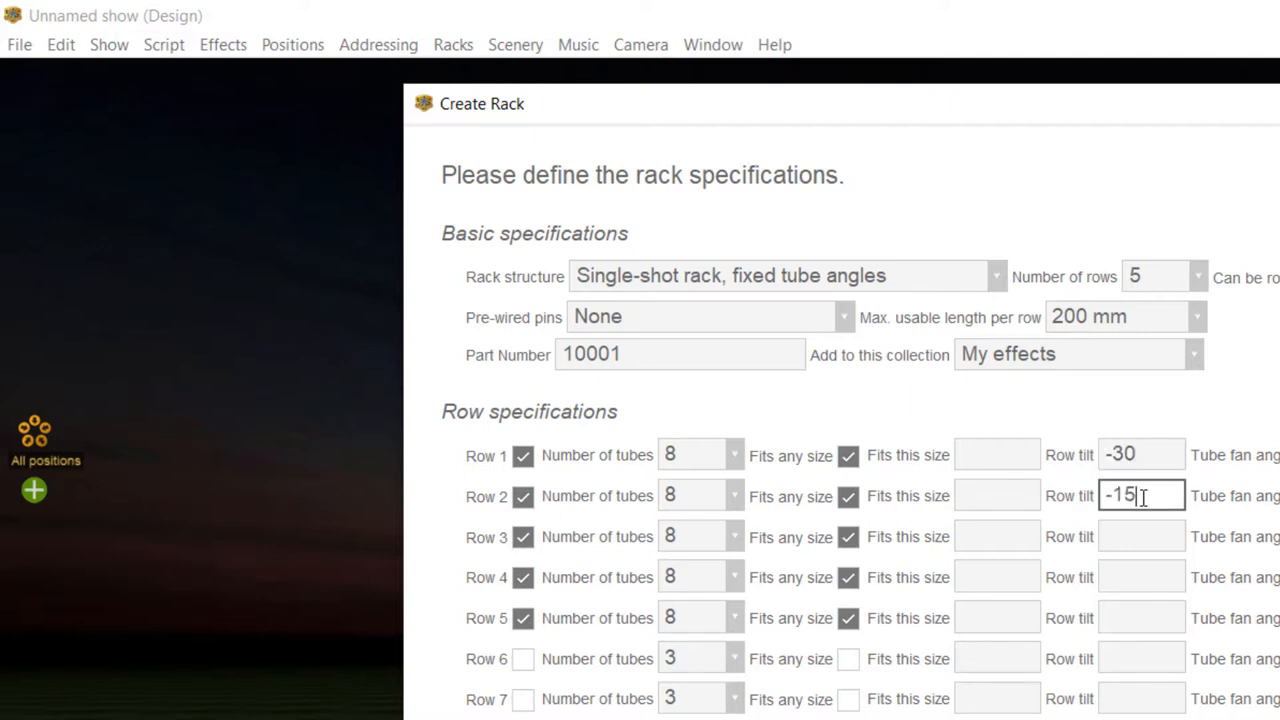
pyautogui.click(1141, 537)
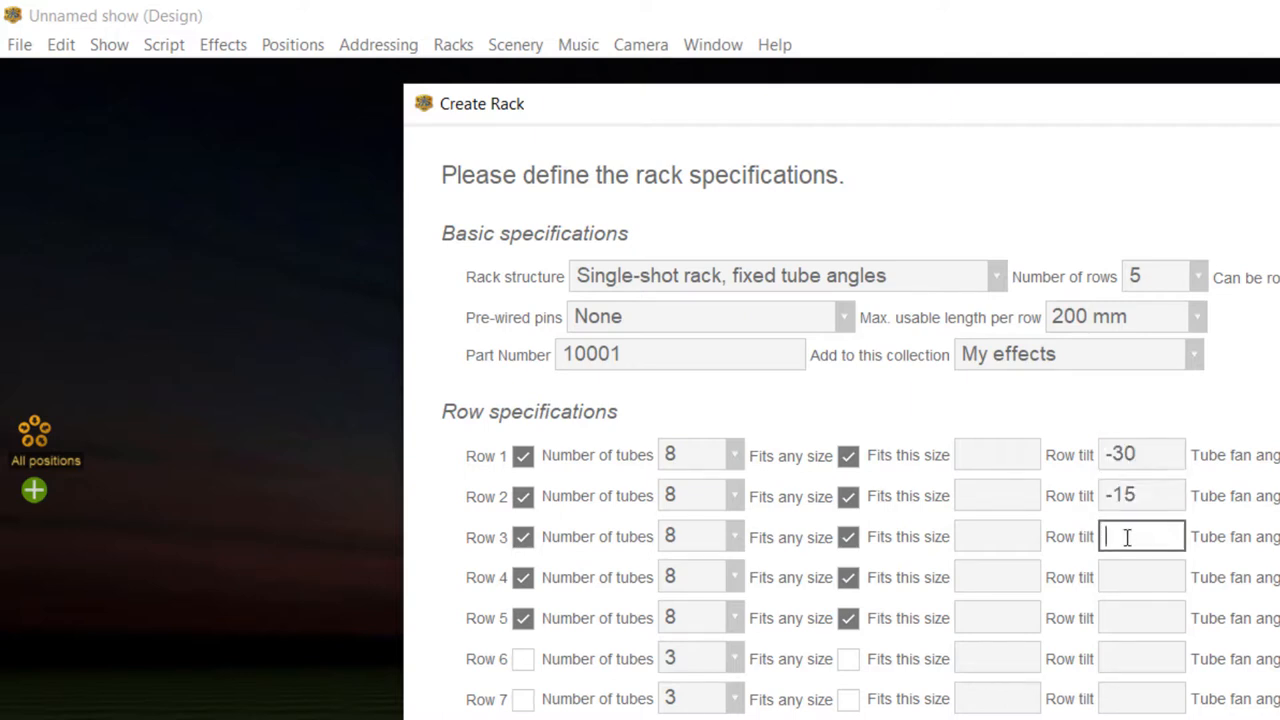
pyautogui.write('0')
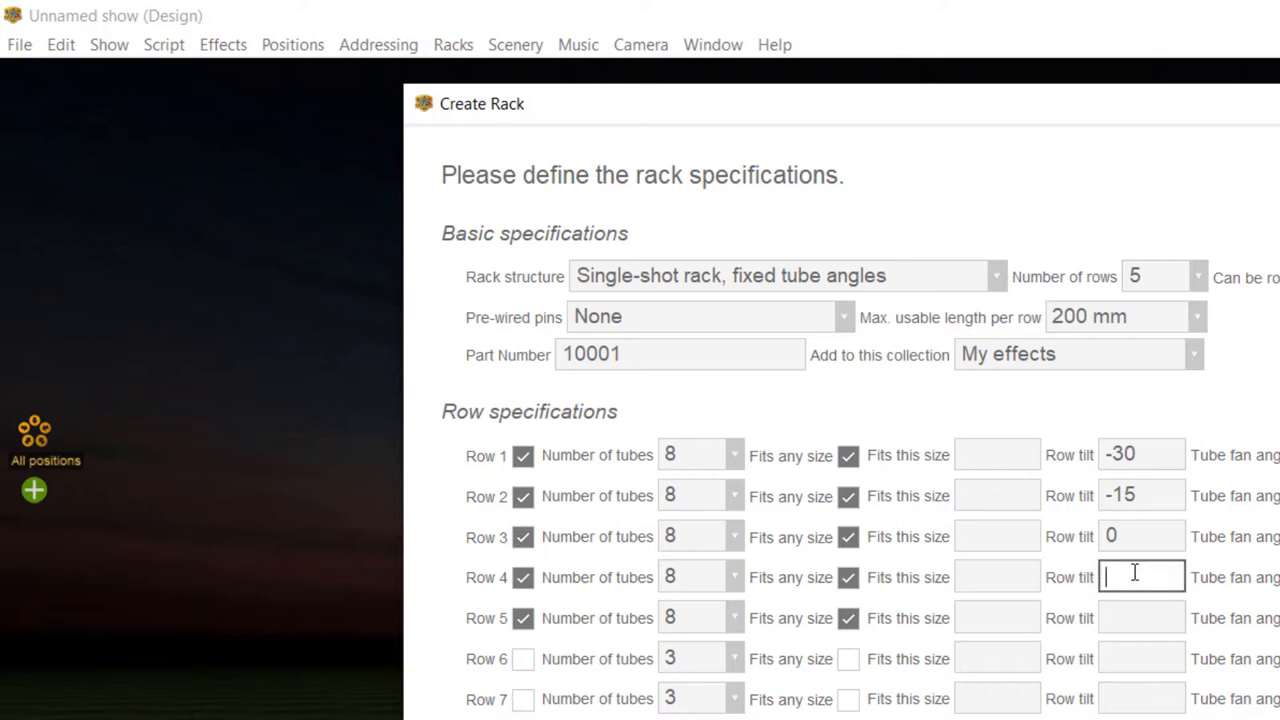
pyautogui.write('15')
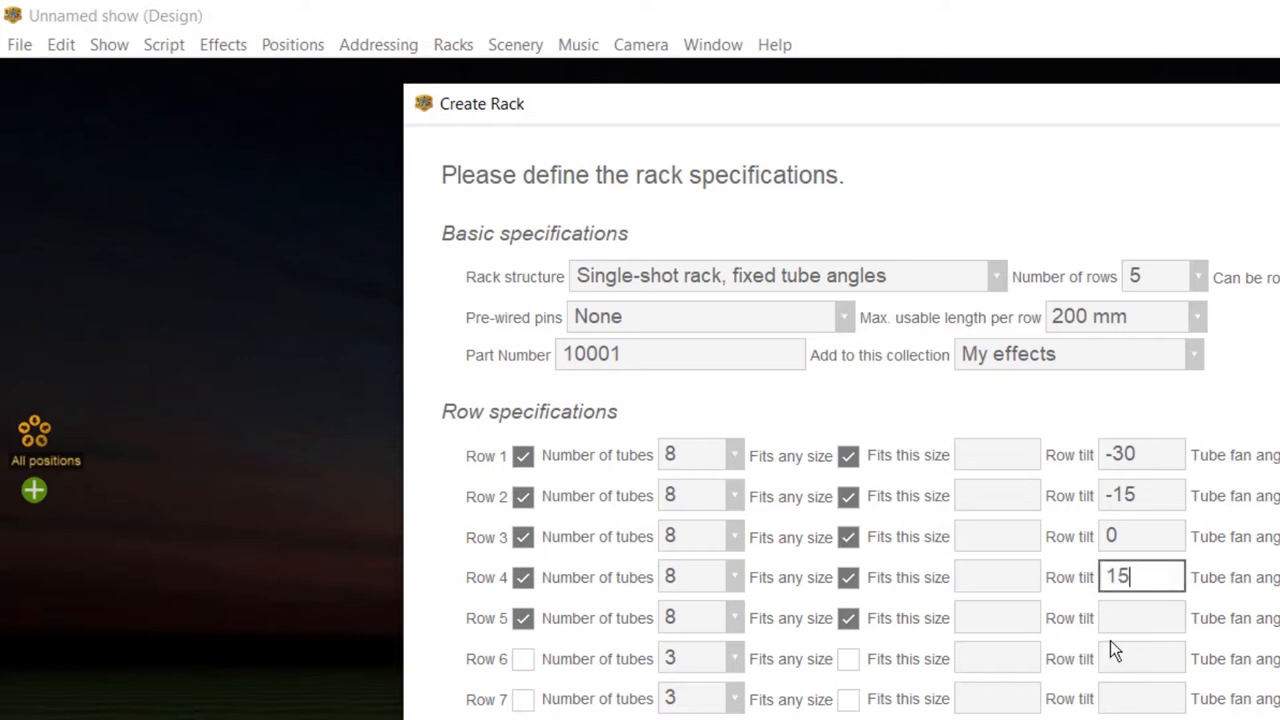
pyautogui.click(1141, 617)
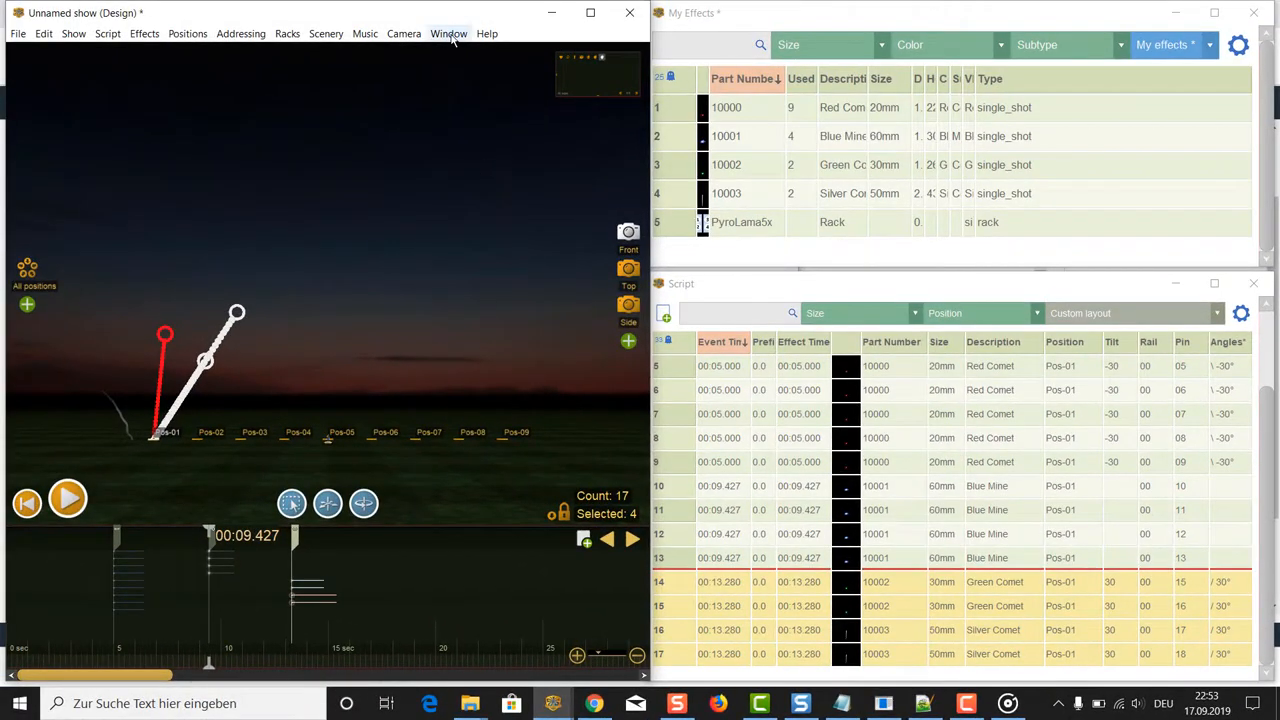
# Check the rack's specifications via Edit Rack, cancel, then show the Racks window.
pyautogui.click(448, 33)
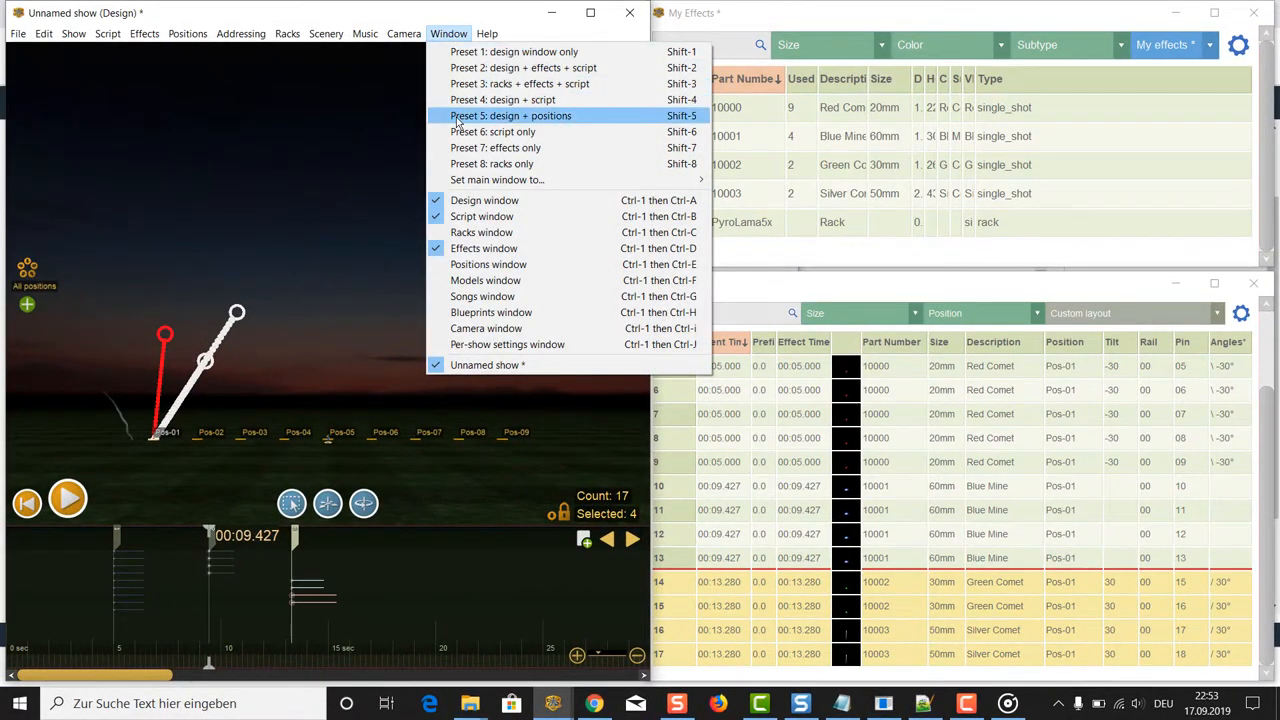
pyautogui.click(510, 115)
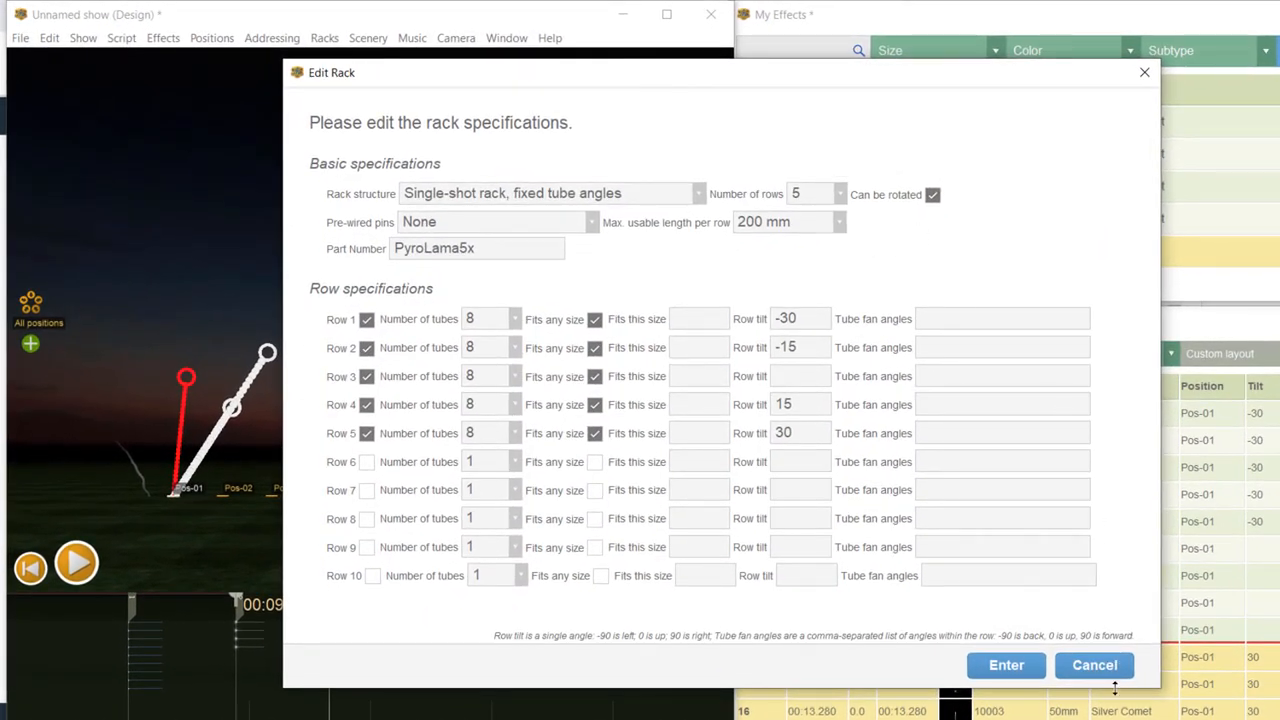
pyautogui.click(1006, 665)
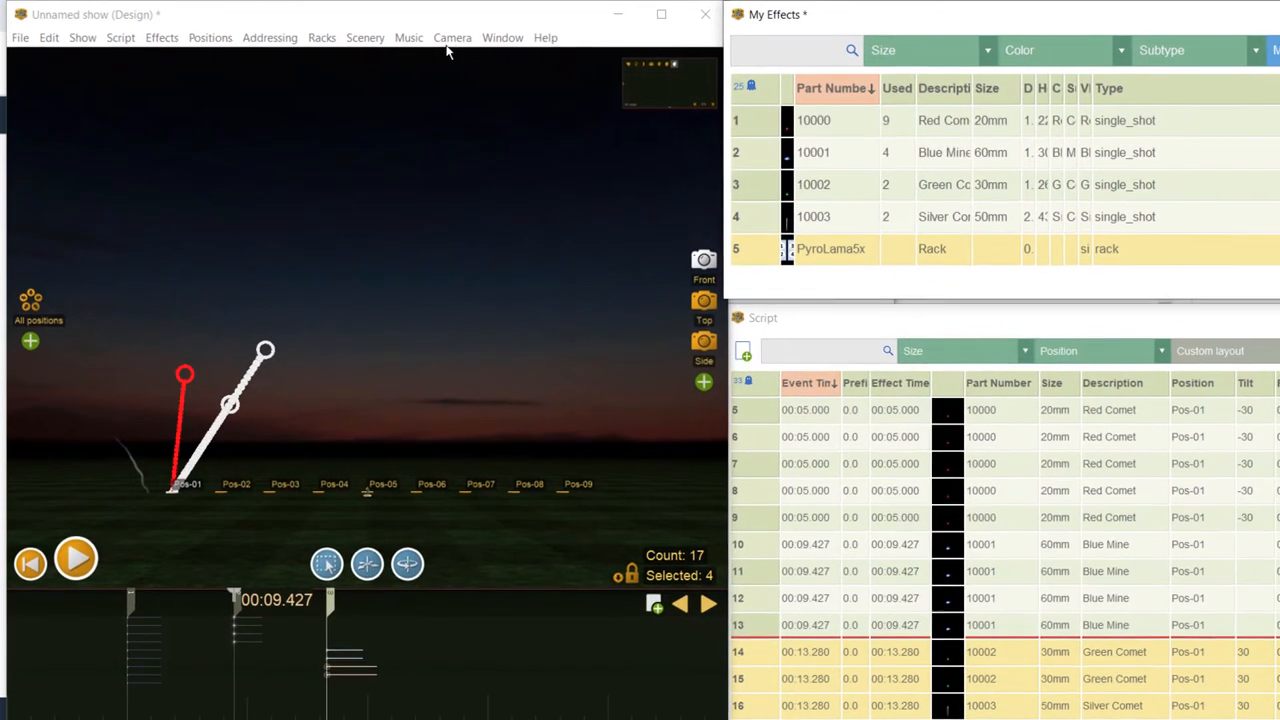
pyautogui.click(495, 37)
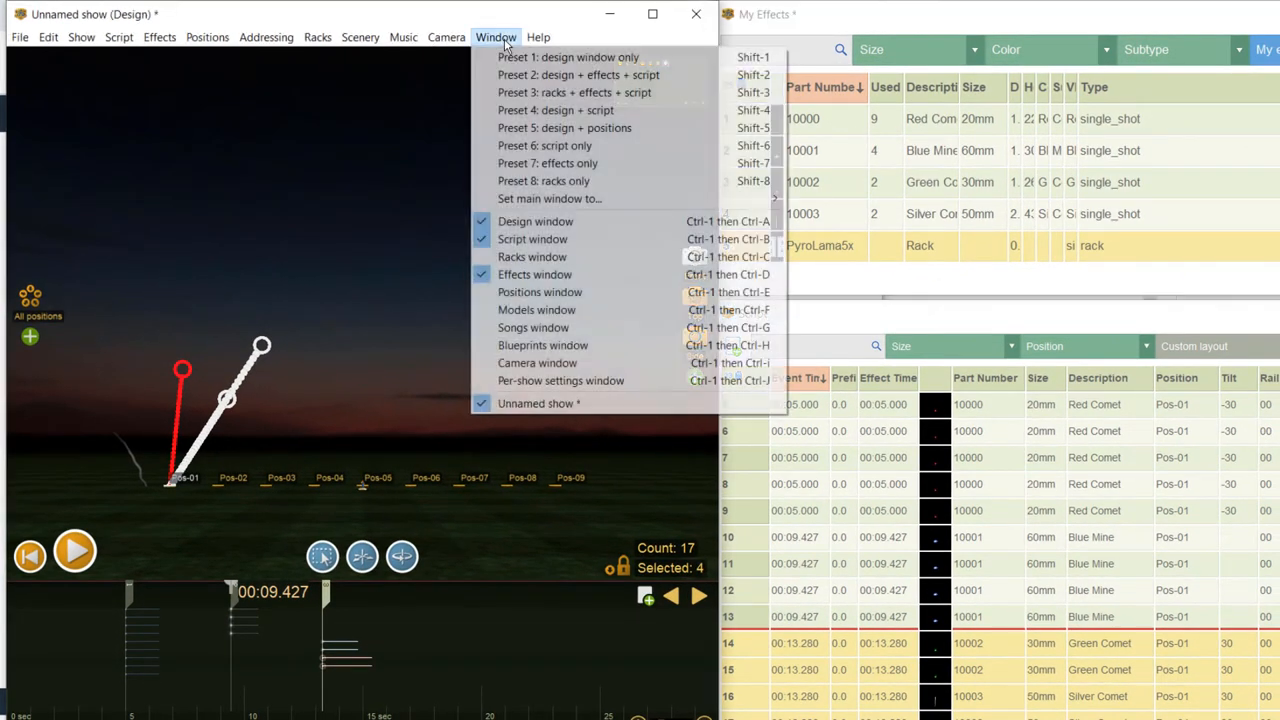
pyautogui.click(532, 256)
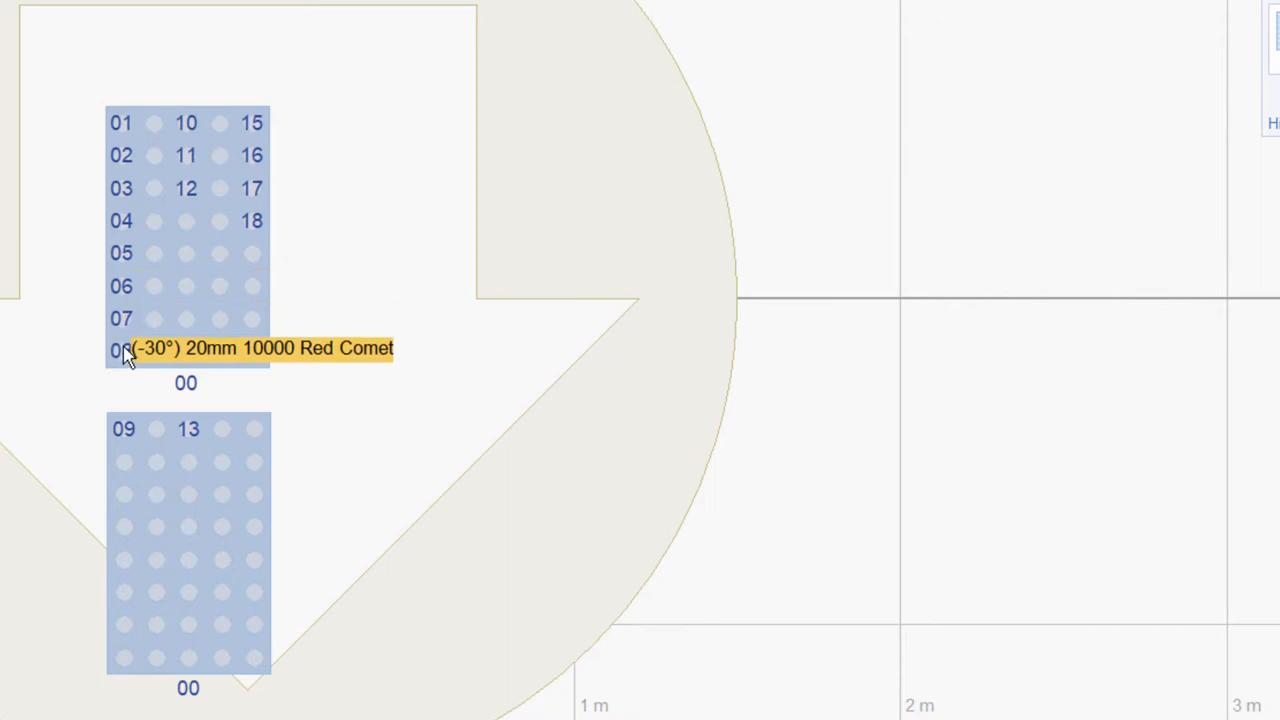
pyautogui.moveTo(127, 438)
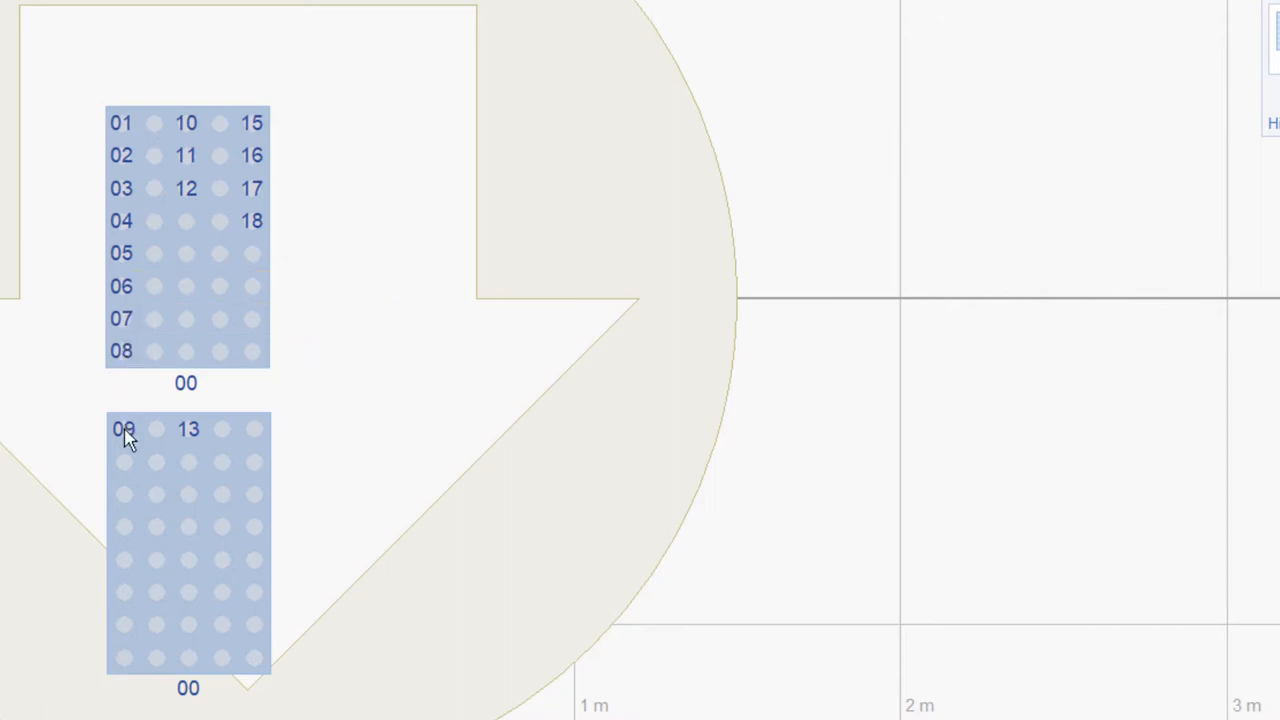
pyautogui.moveTo(125, 430)
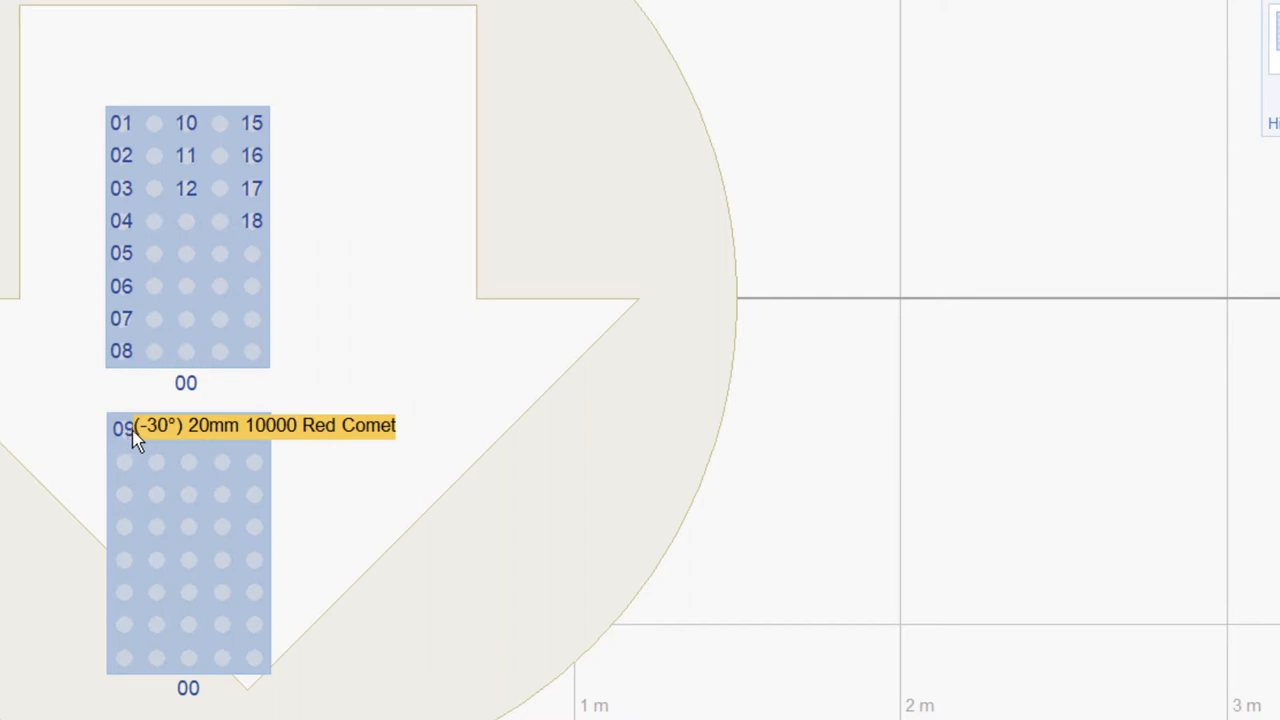
pyautogui.moveTo(440, 52)
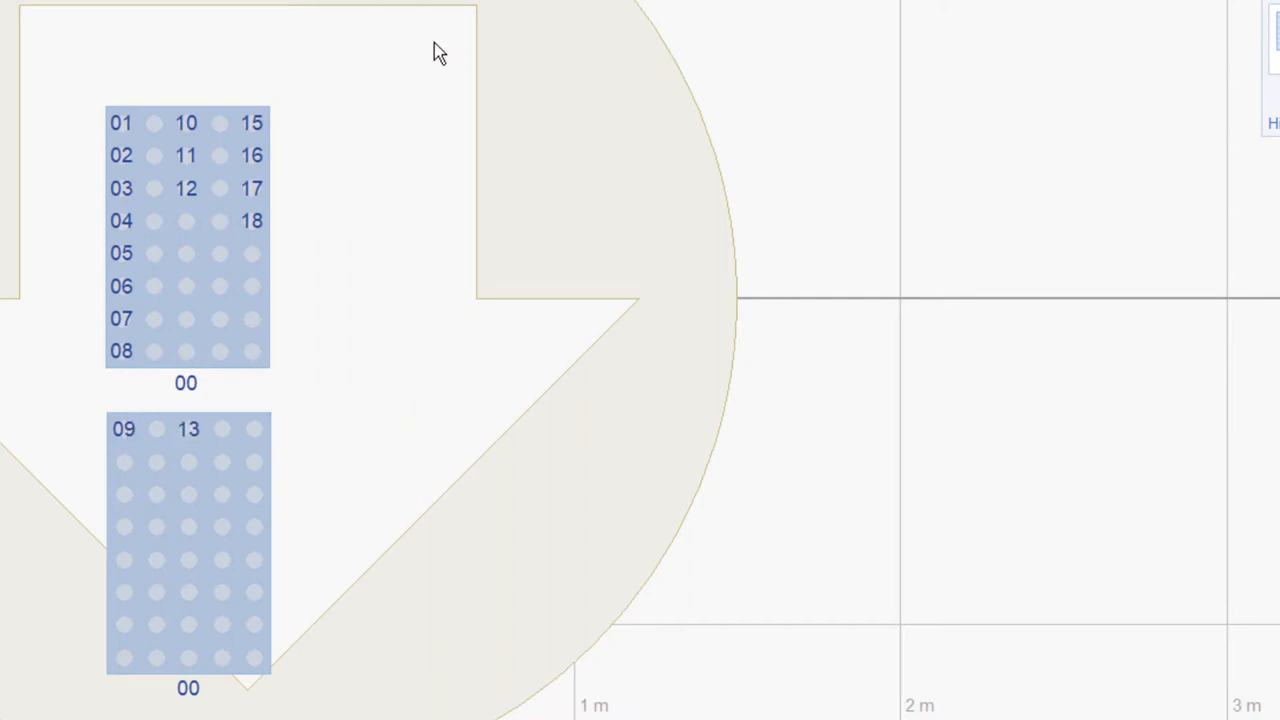
pyautogui.moveTo(217, 94)
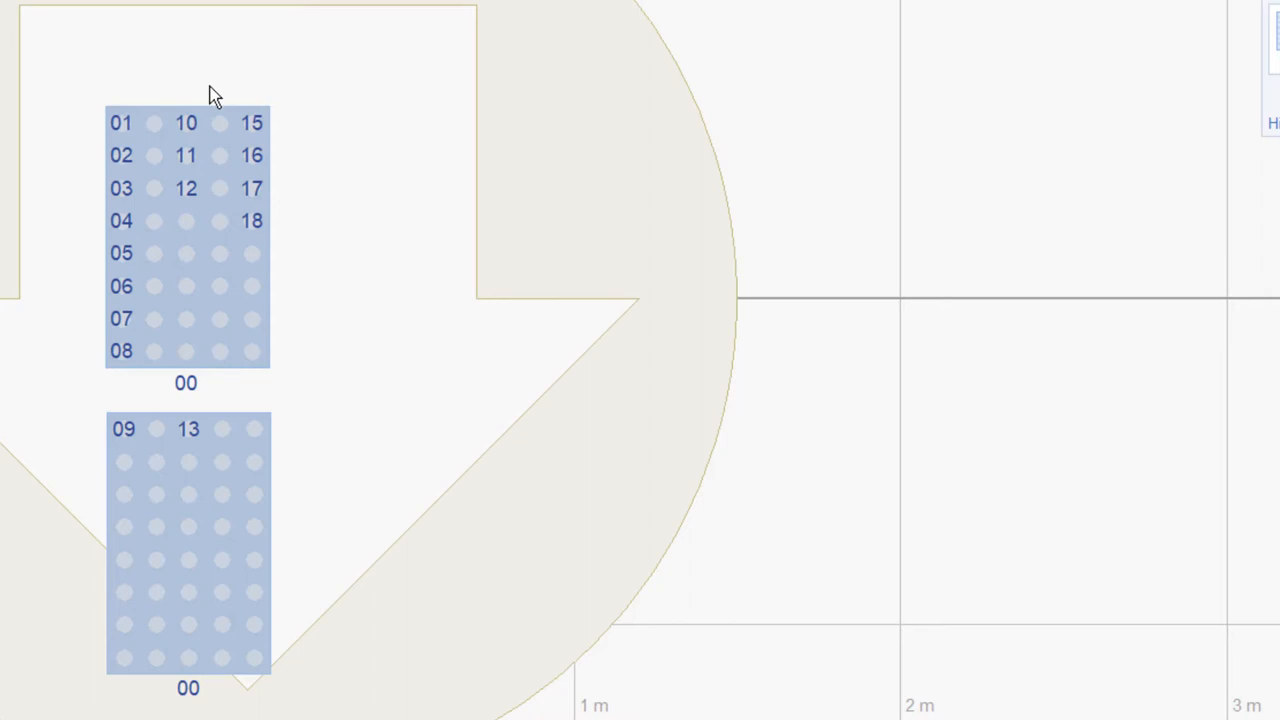
pyautogui.moveTo(198, 165)
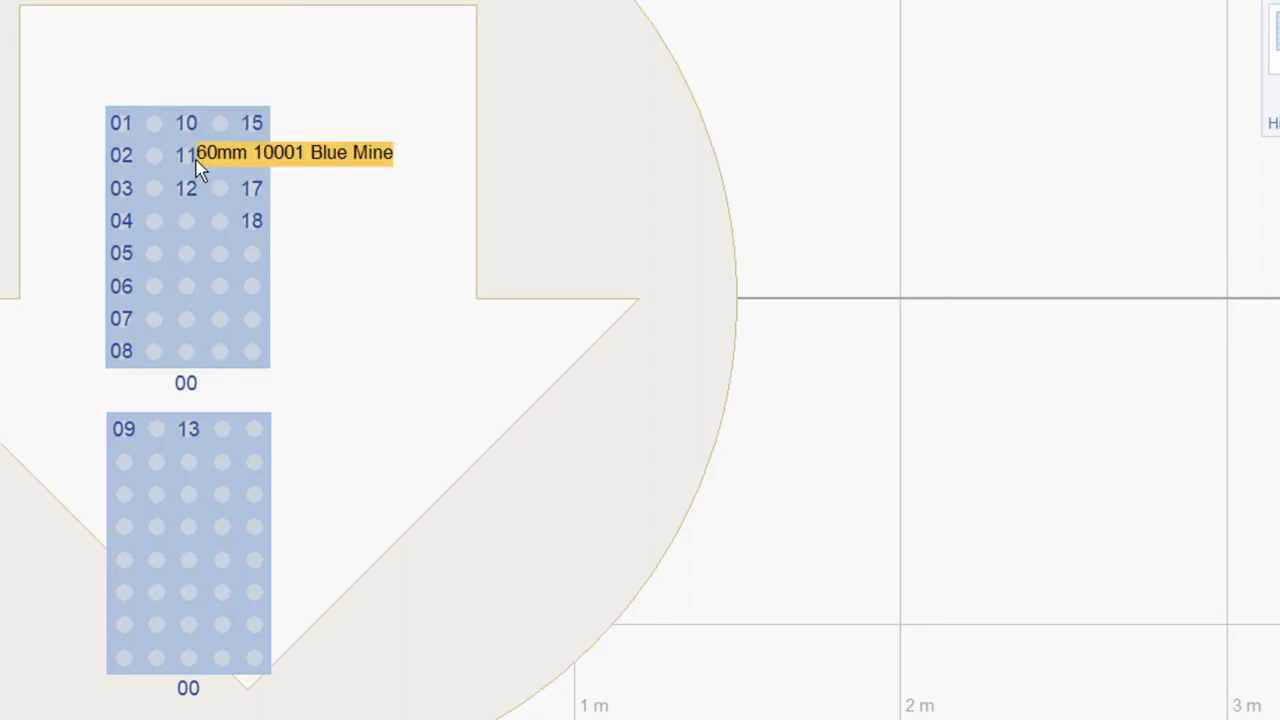
pyautogui.moveTo(199, 195)
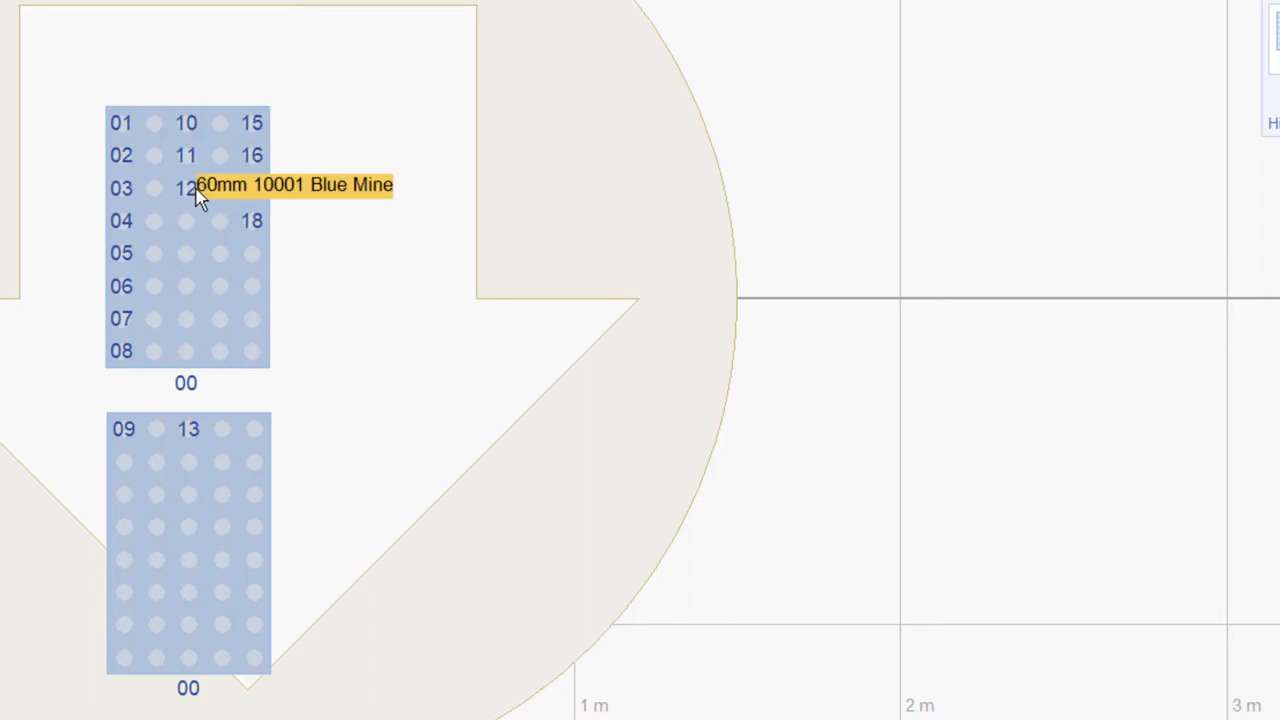
pyautogui.moveTo(197, 168)
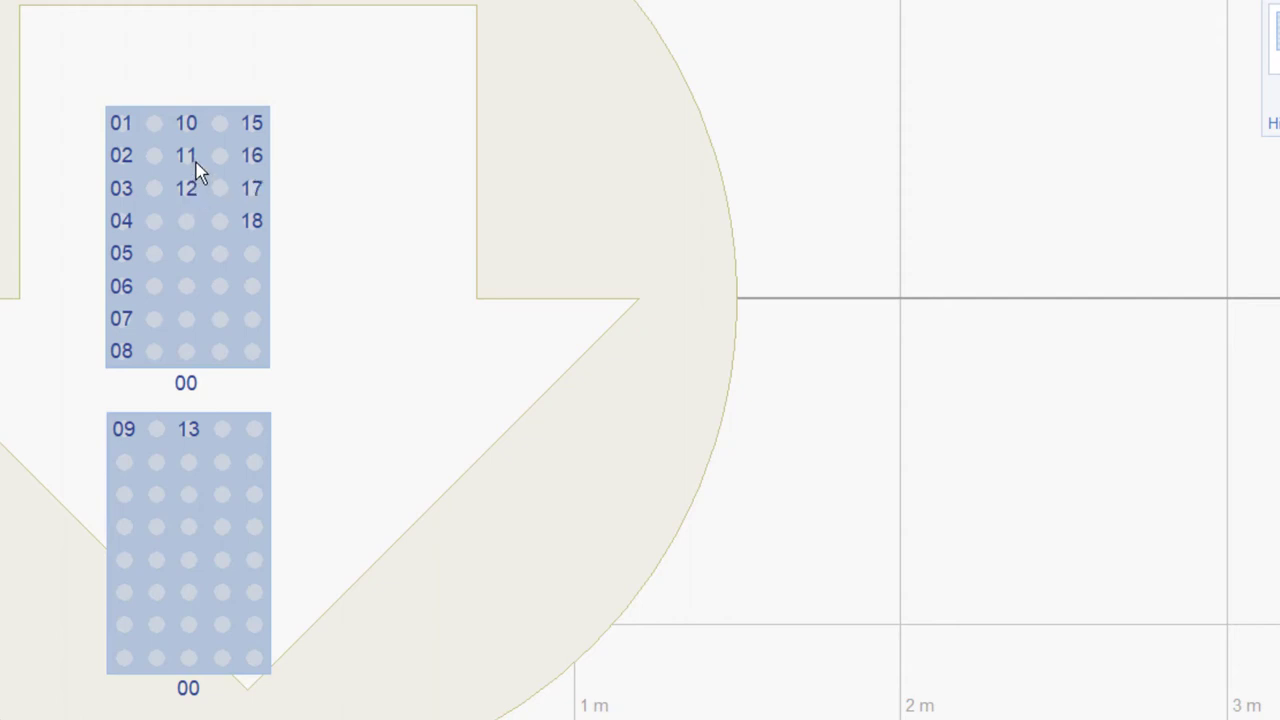
pyautogui.moveTo(205, 170)
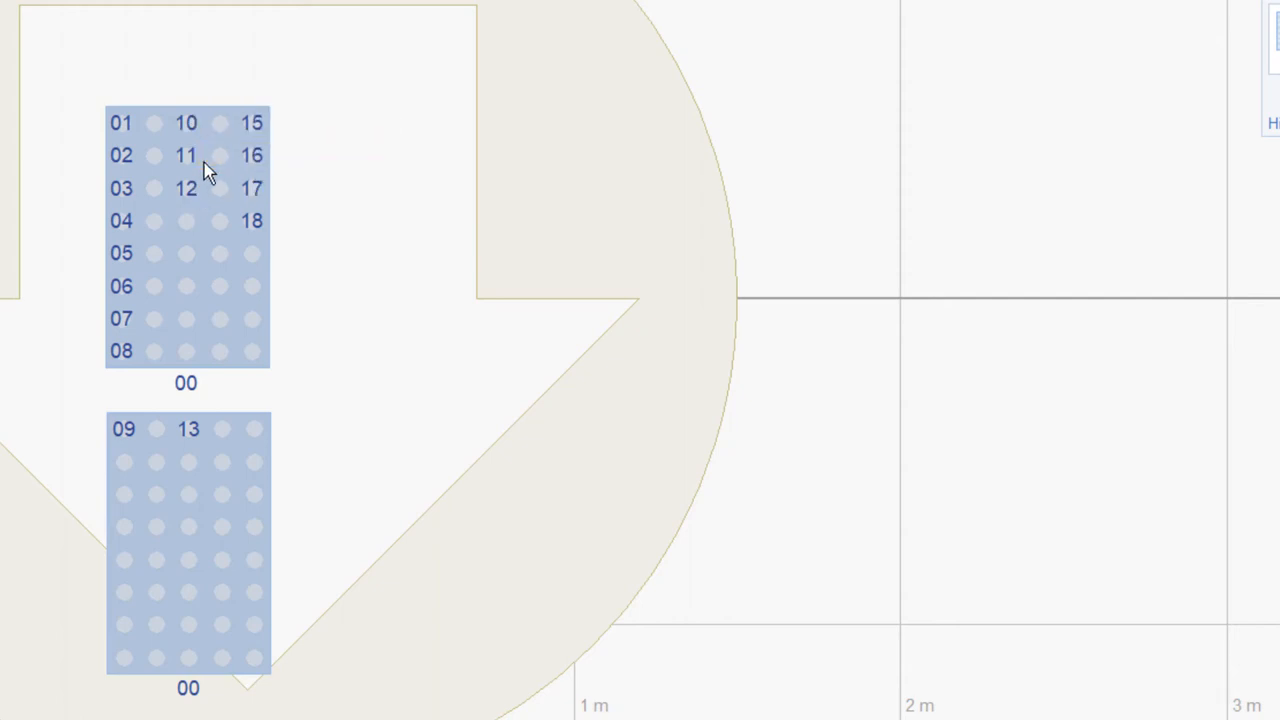
pyautogui.moveTo(190, 302)
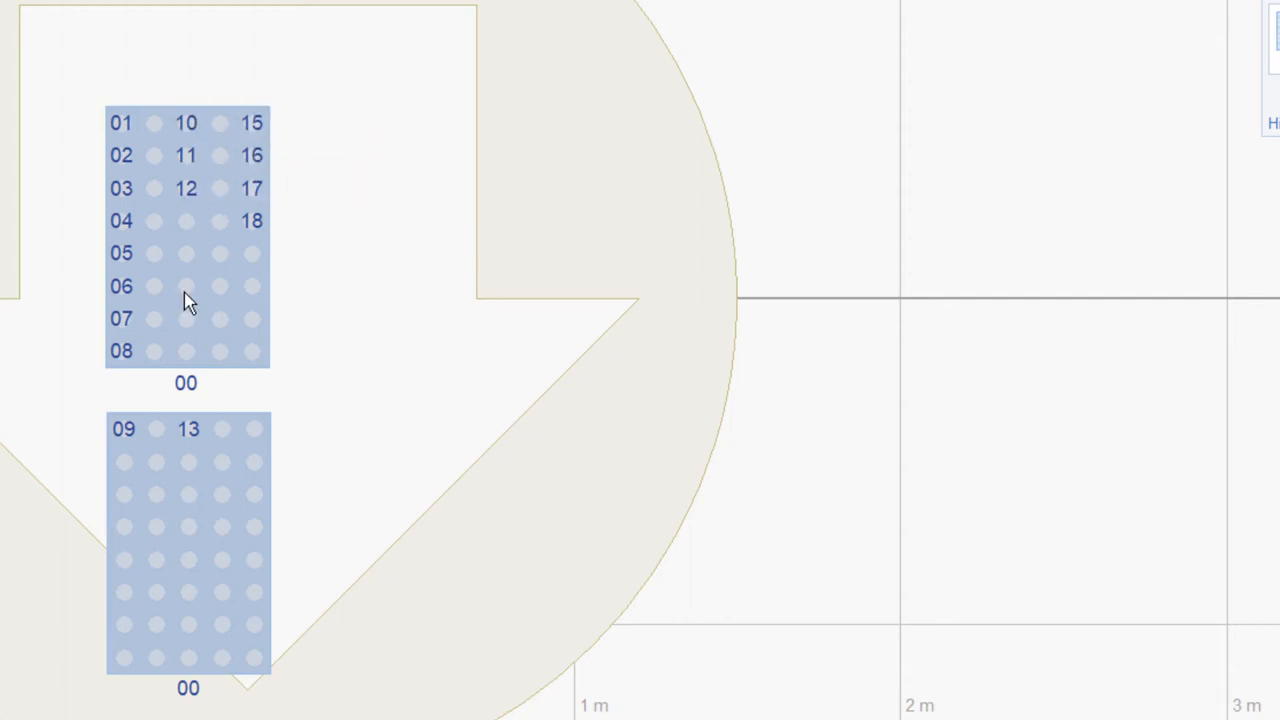
pyautogui.moveTo(183, 440)
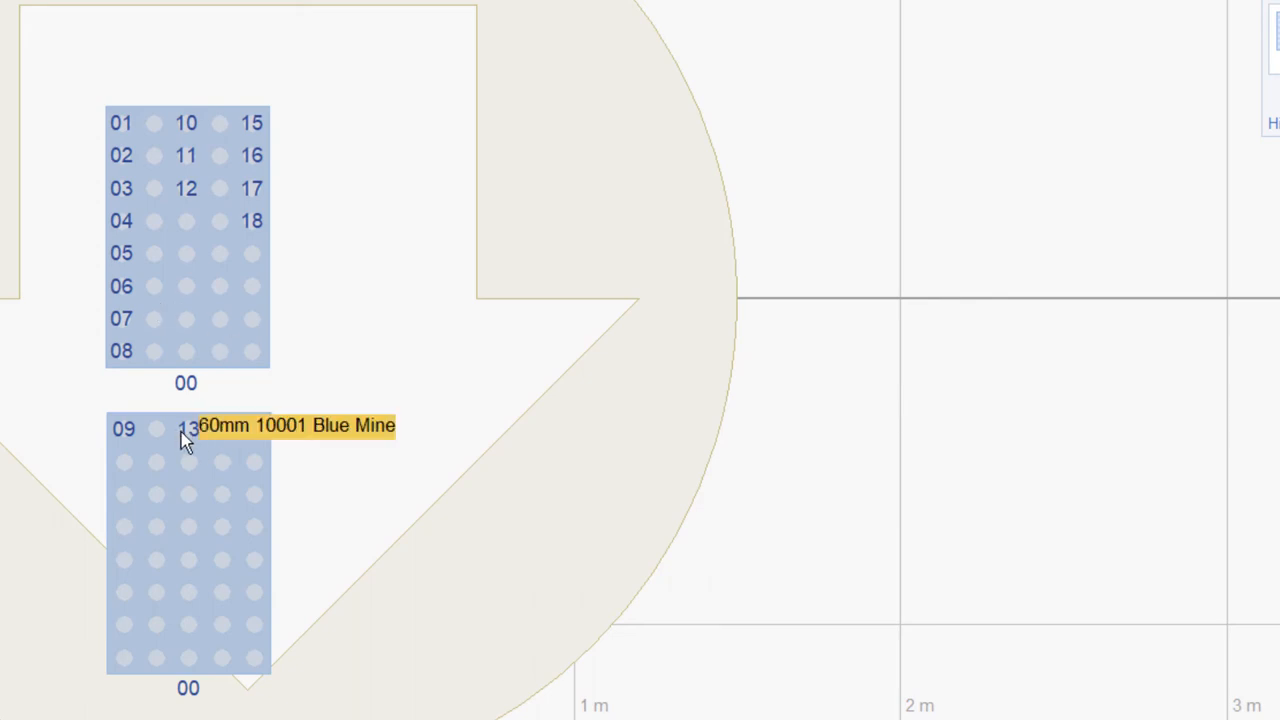
pyautogui.moveTo(331, 146)
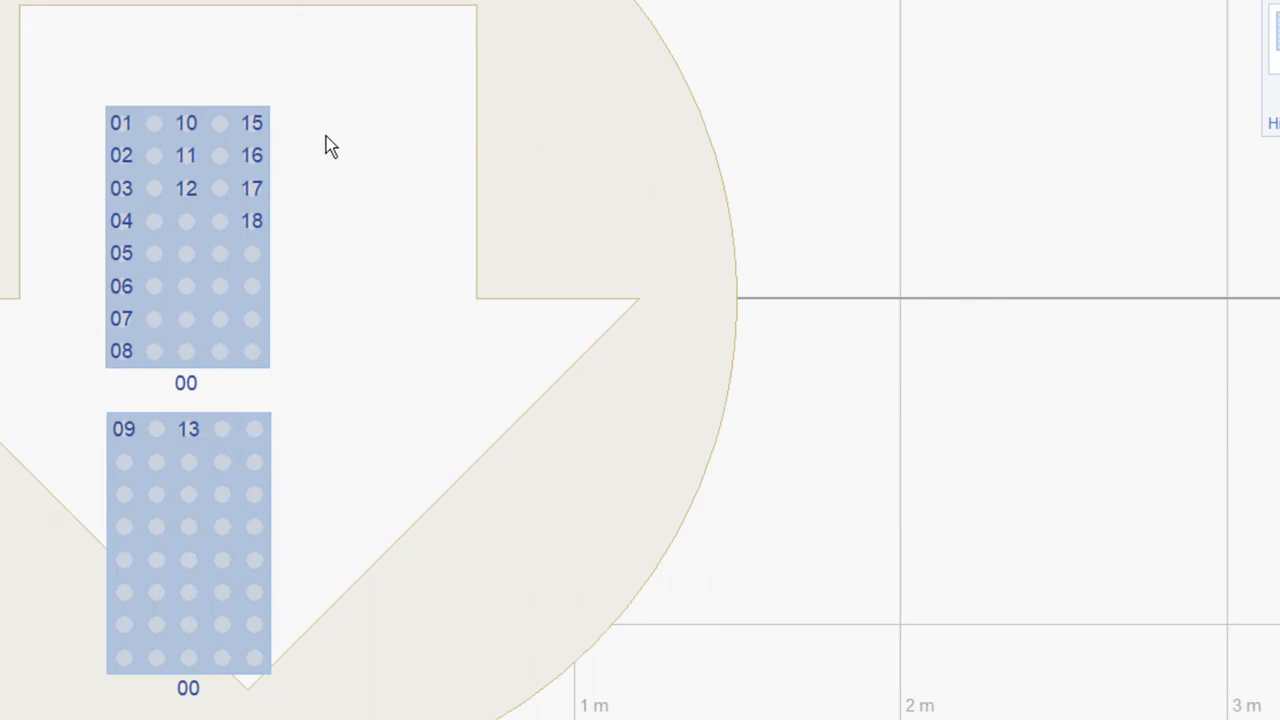
pyautogui.moveTo(278, 150)
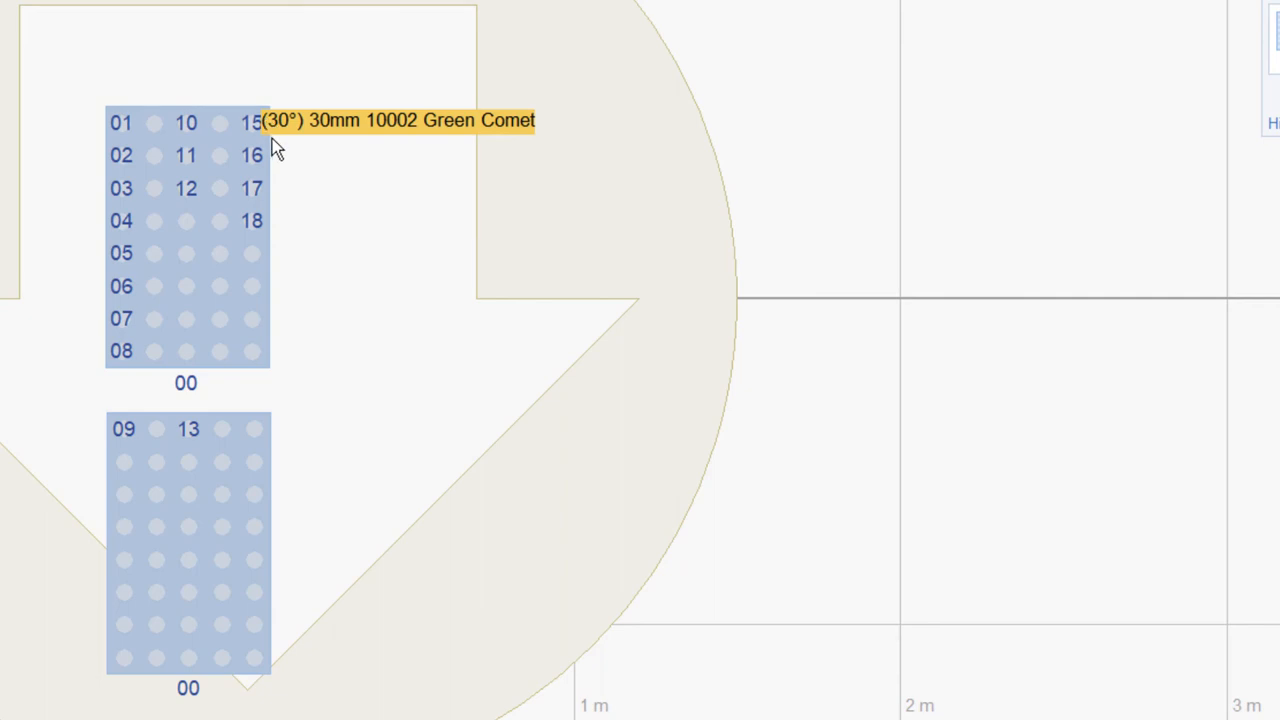
pyautogui.moveTo(268, 195)
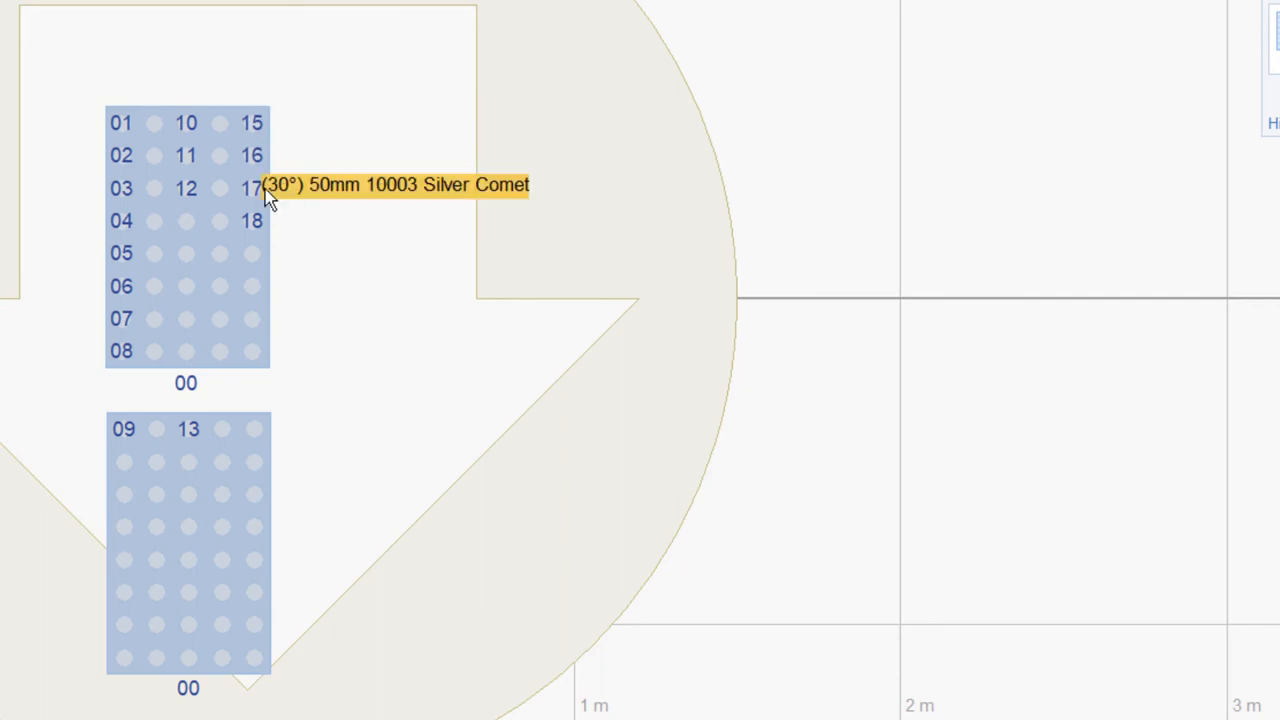
pyautogui.moveTo(262, 232)
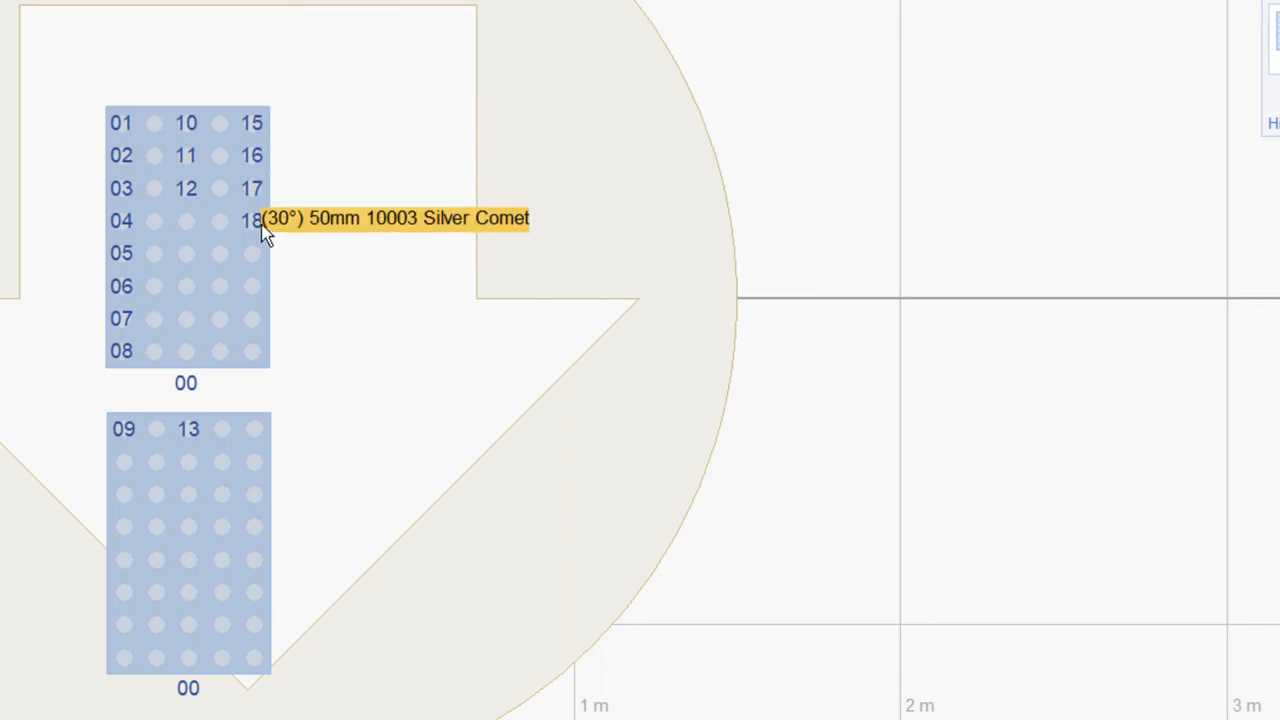
pyautogui.moveTo(275, 230)
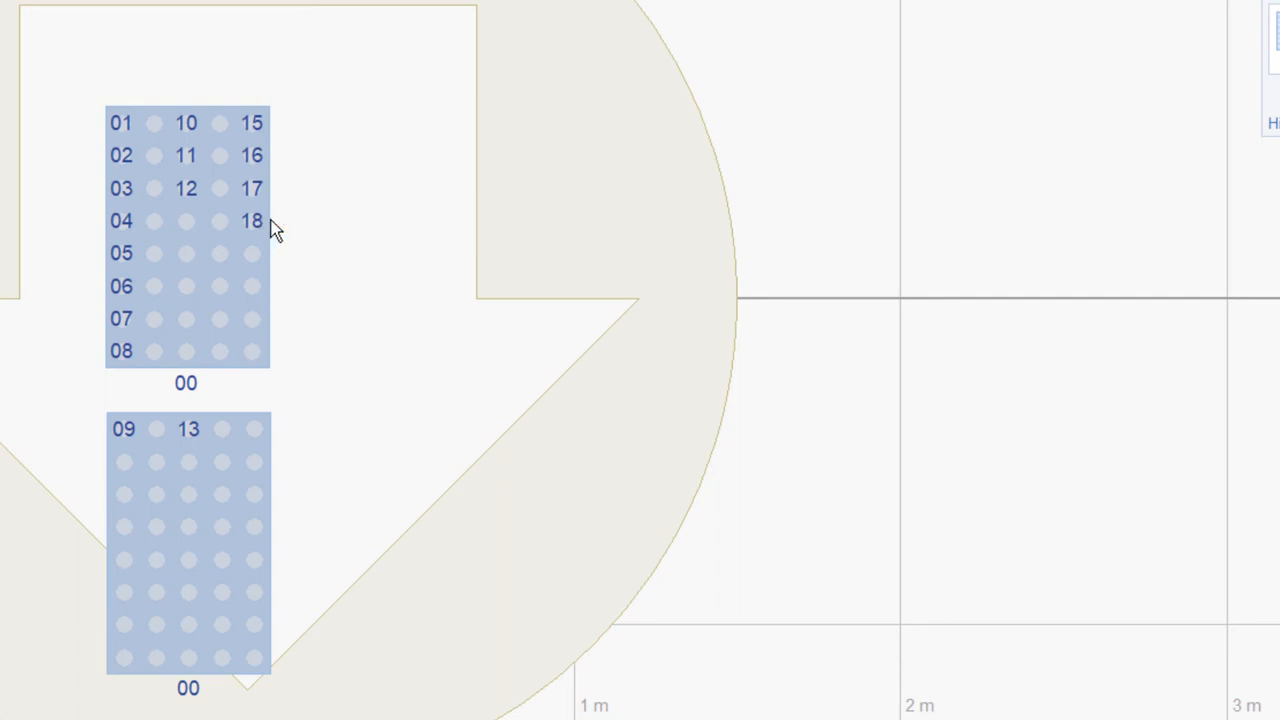